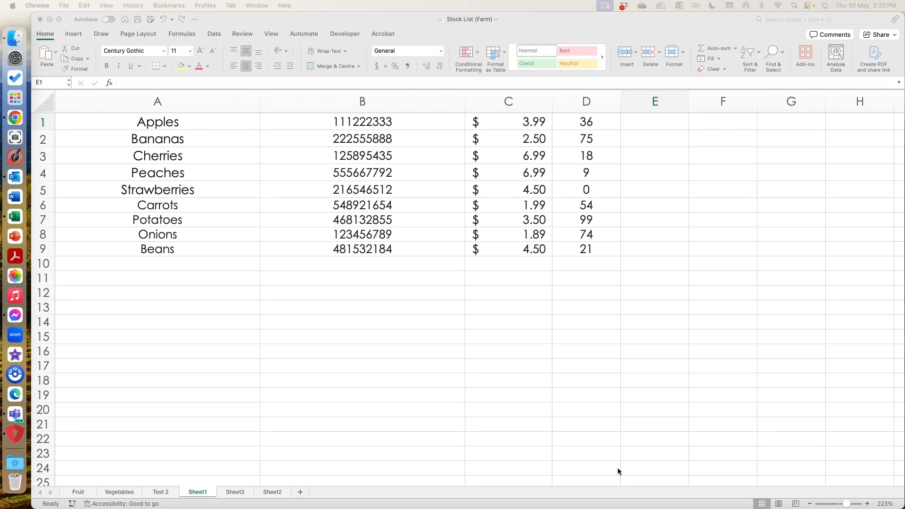
pyautogui.moveTo(316, 491)
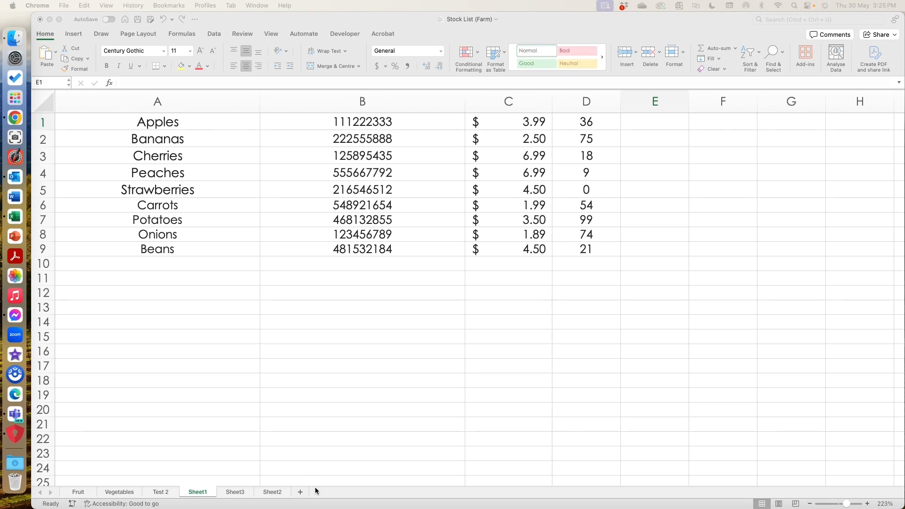
pyautogui.moveTo(574, 132)
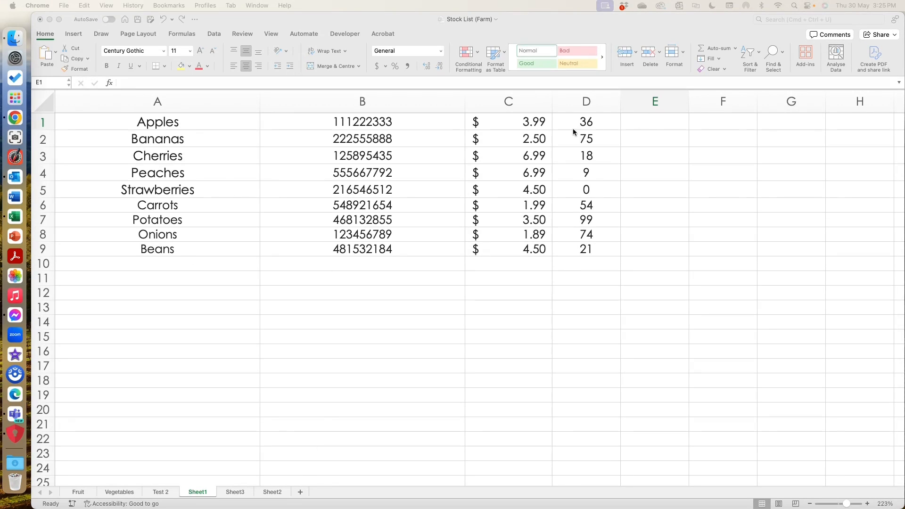
# Bring up the Create Table prompt for the stock data range A1:E9 from Insert
pyautogui.click(654, 121)
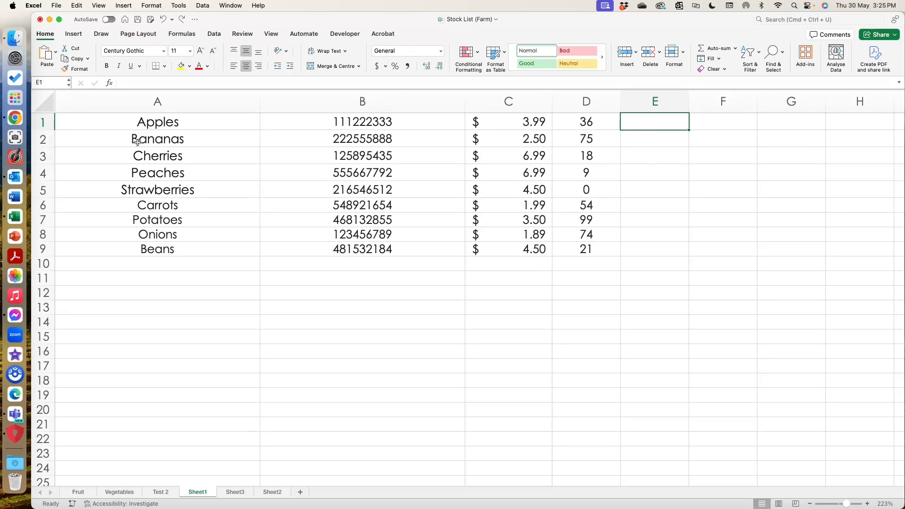
pyautogui.moveTo(154, 173)
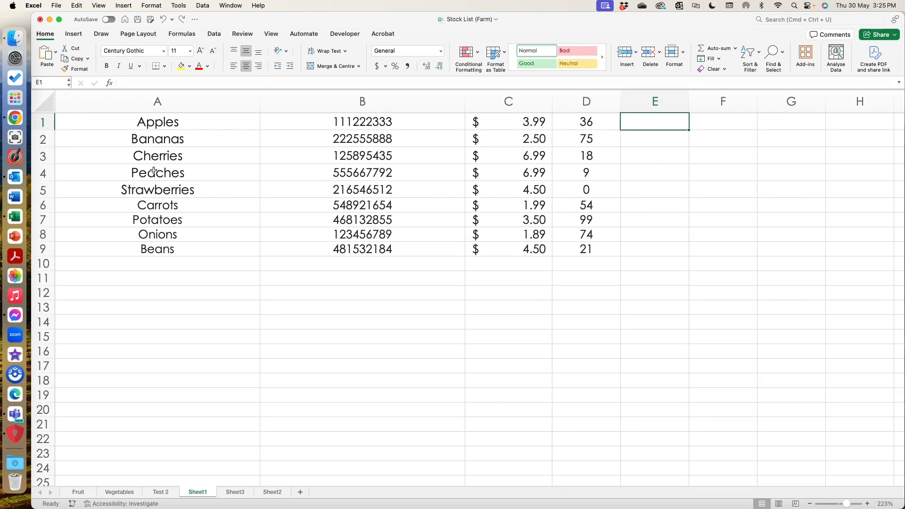
pyautogui.moveTo(227, 225)
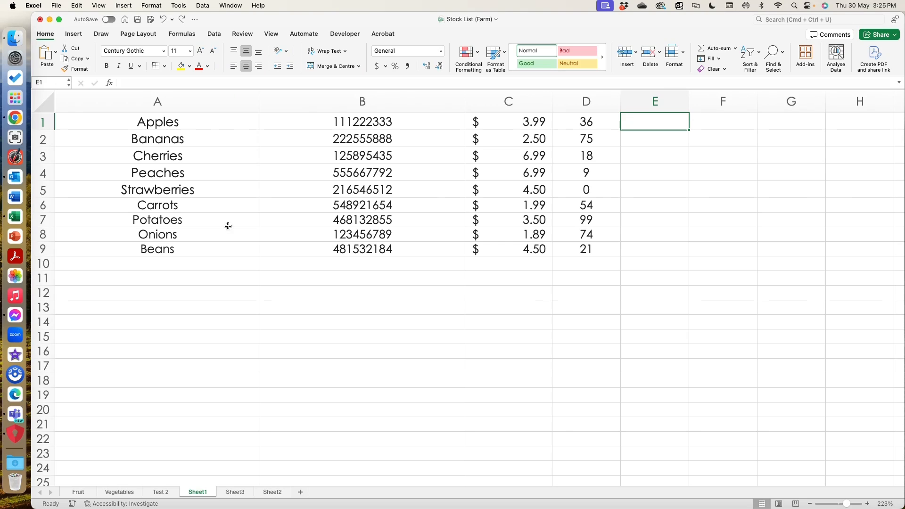
pyautogui.moveTo(351, 237)
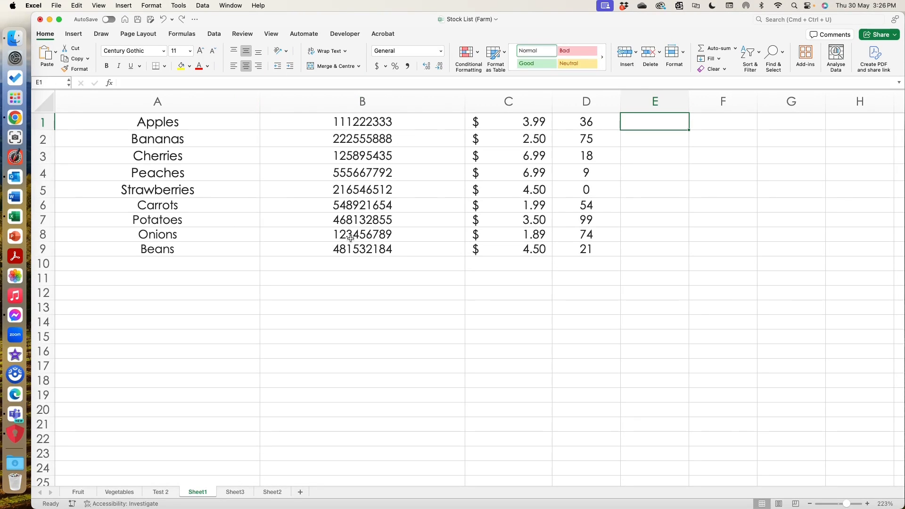
pyautogui.moveTo(496, 216)
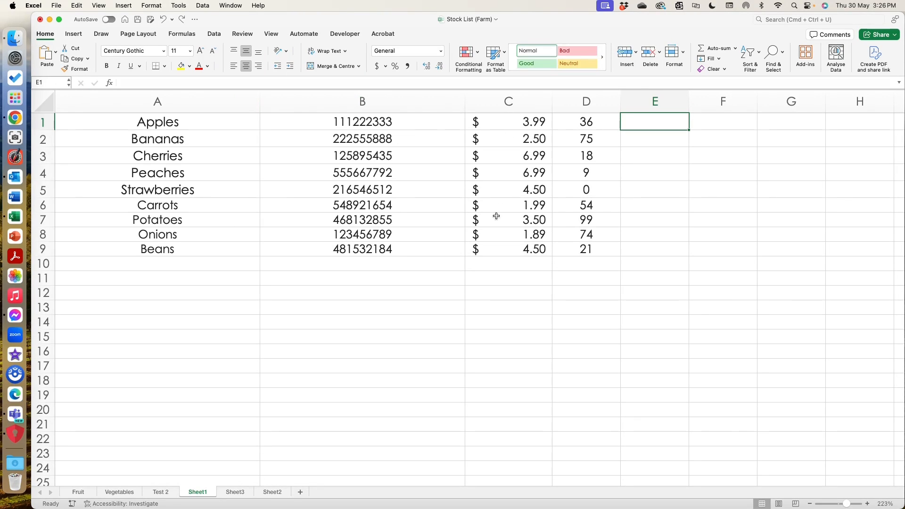
pyautogui.moveTo(569, 233)
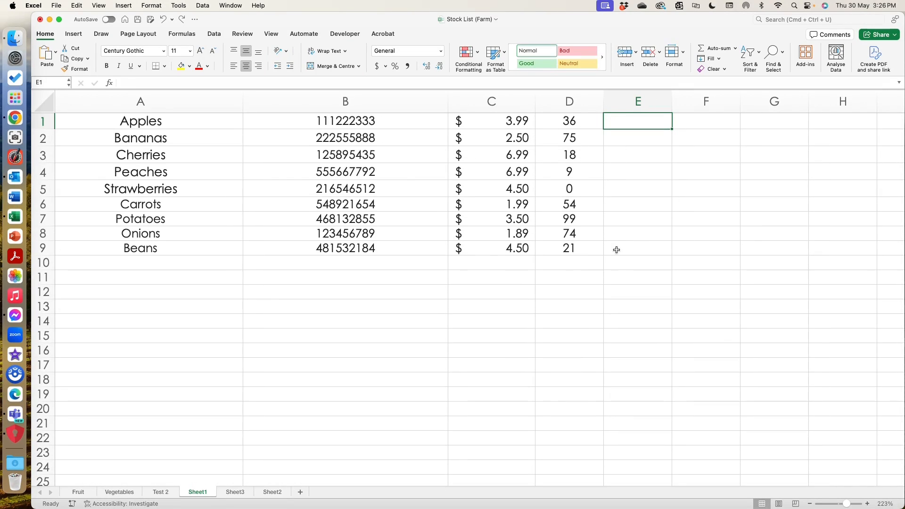
pyautogui.moveTo(625, 172)
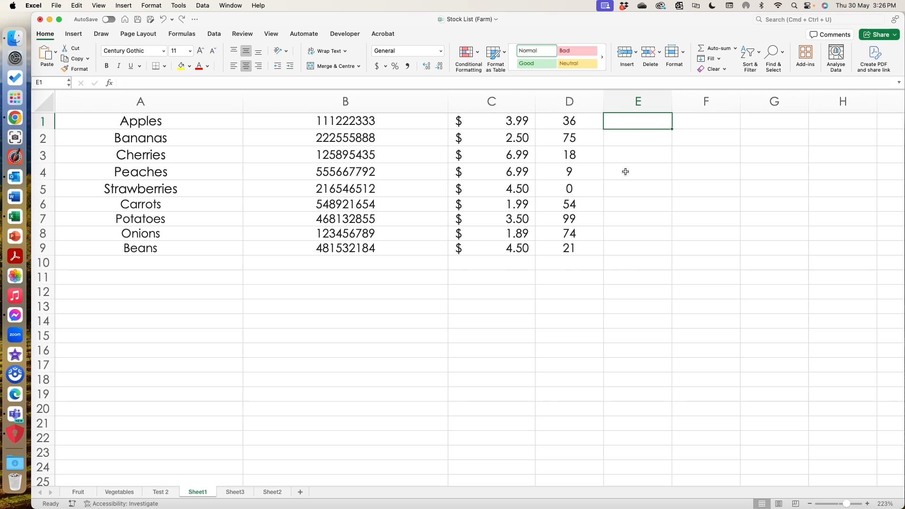
pyautogui.moveTo(93, 124)
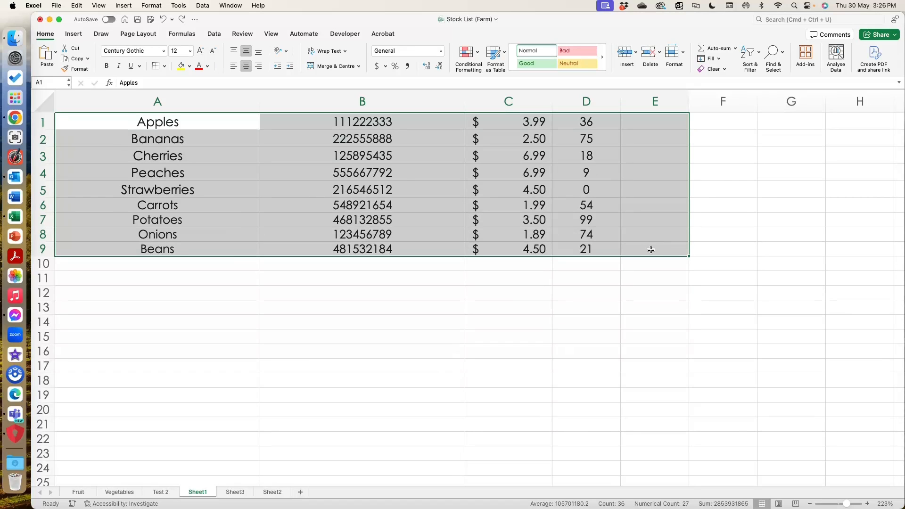
pyautogui.moveTo(647, 224)
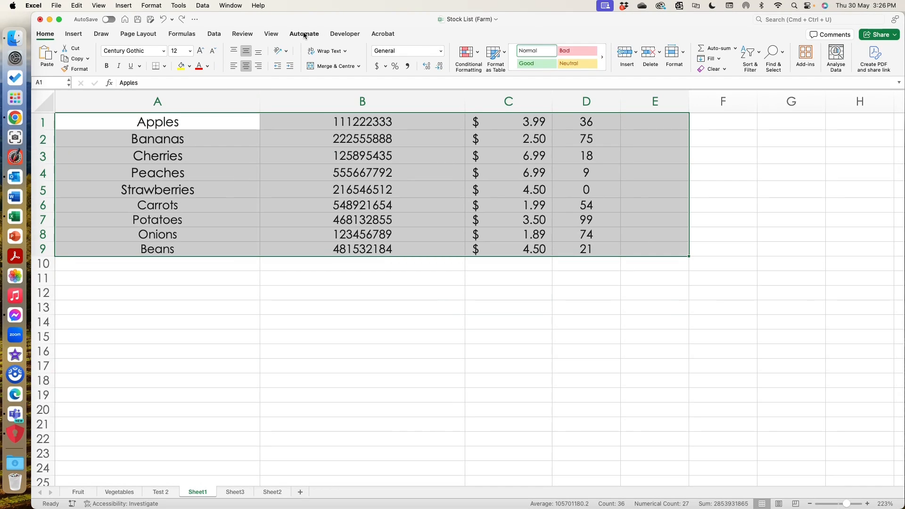
pyautogui.click(73, 34)
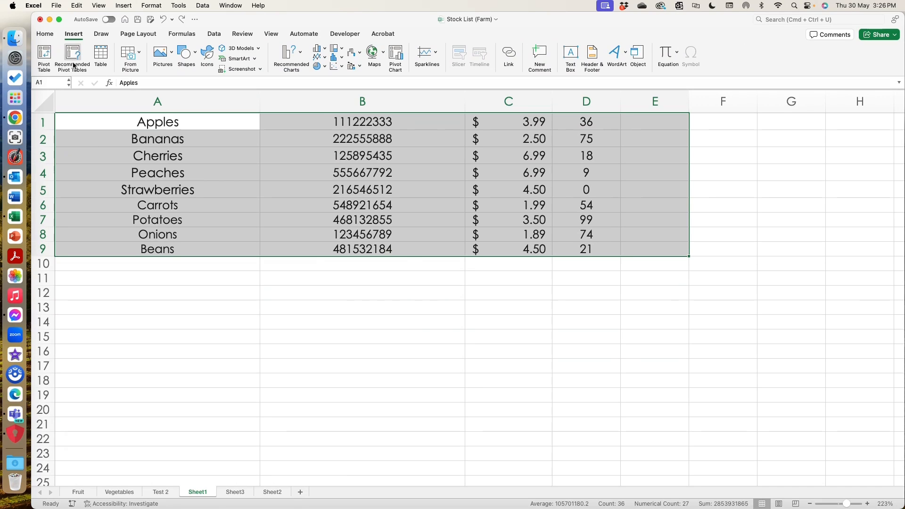
pyautogui.moveTo(101, 55)
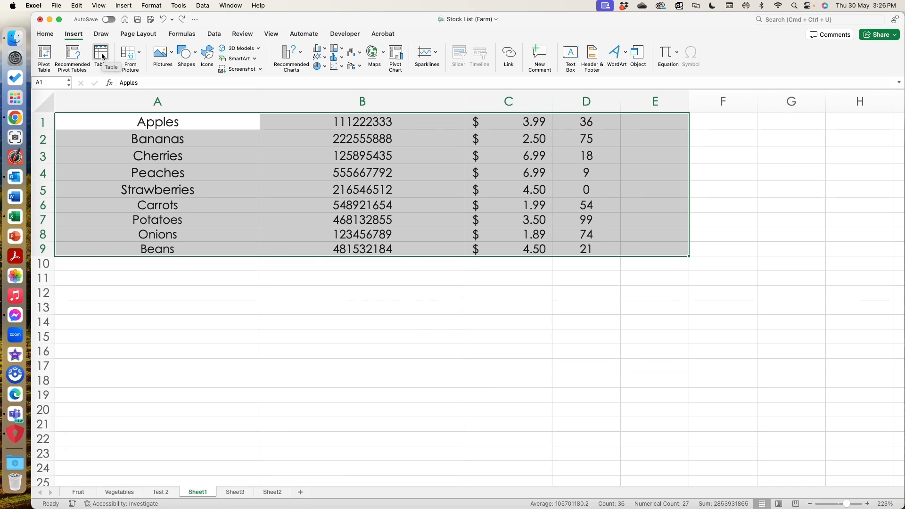
pyautogui.click(100, 55)
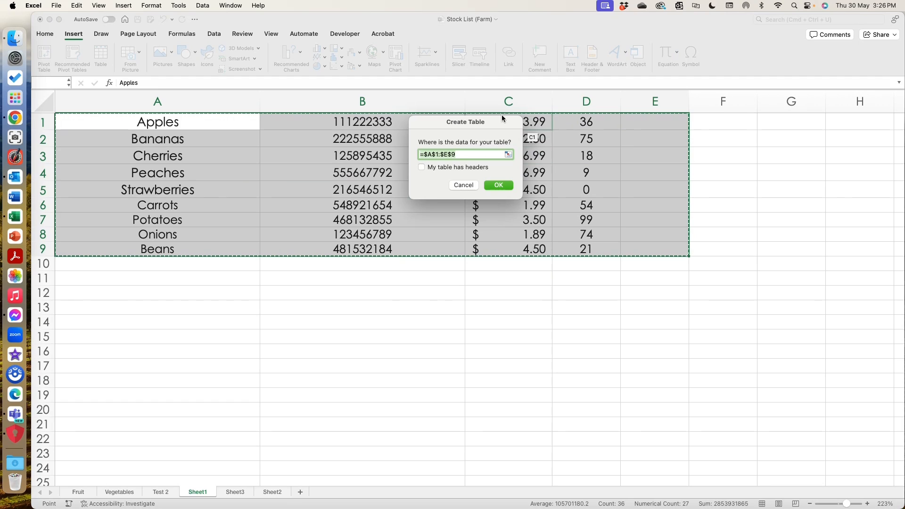
pyautogui.moveTo(586, 249)
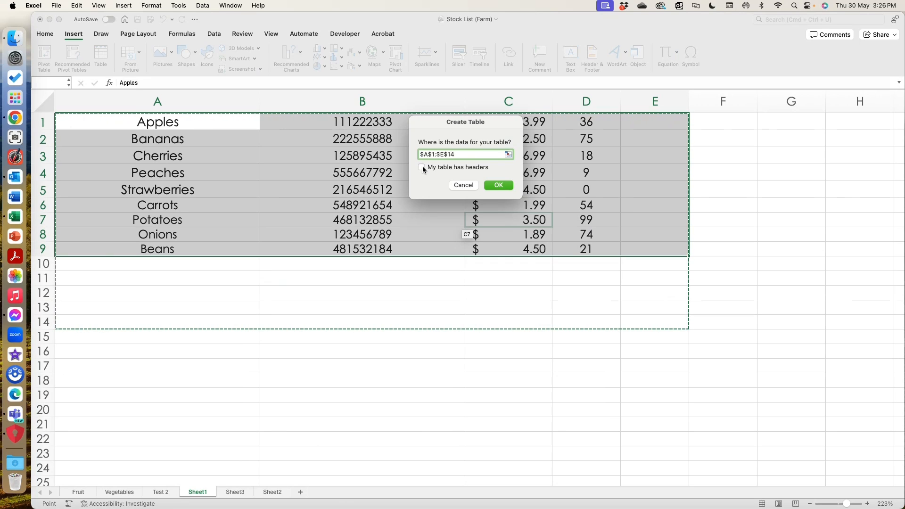
# Create the table over $A$1:$E$14 without headers, giving default Column1–Column5 headings
pyautogui.click(421, 166)
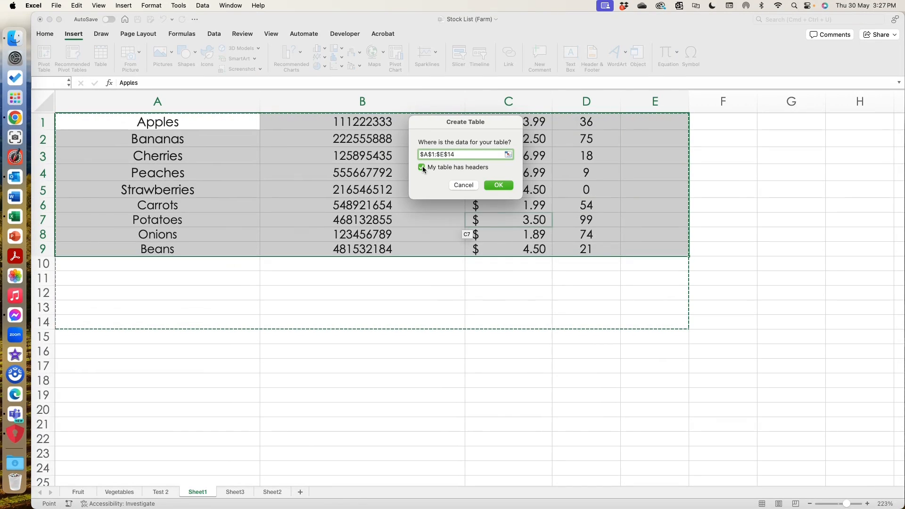
pyautogui.click(422, 167)
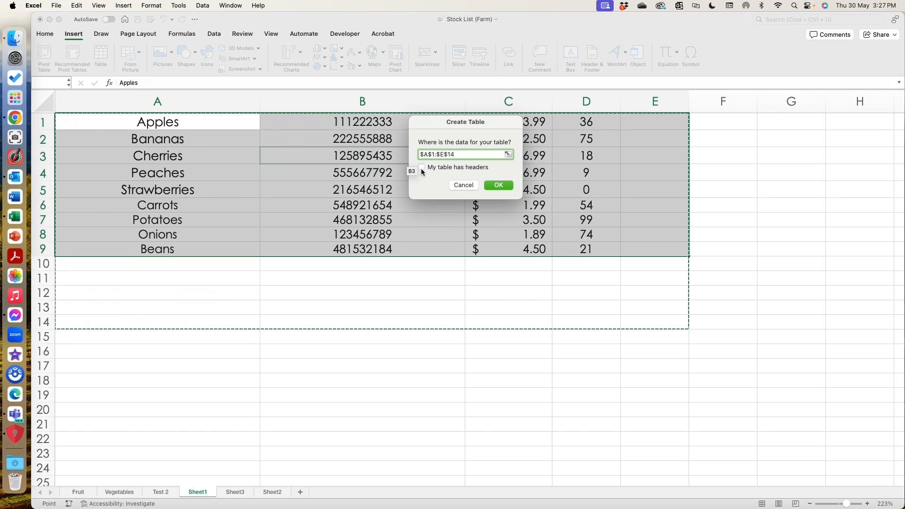
pyautogui.click(498, 184)
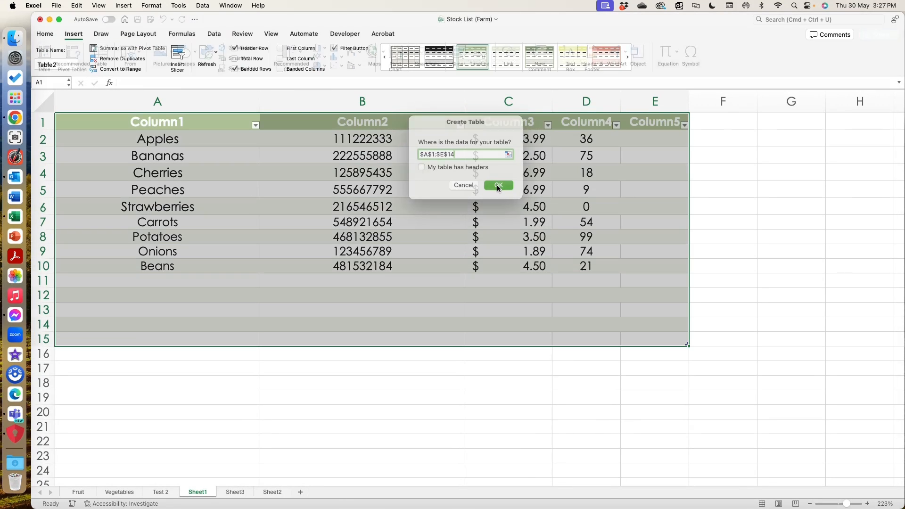
pyautogui.click(498, 185)
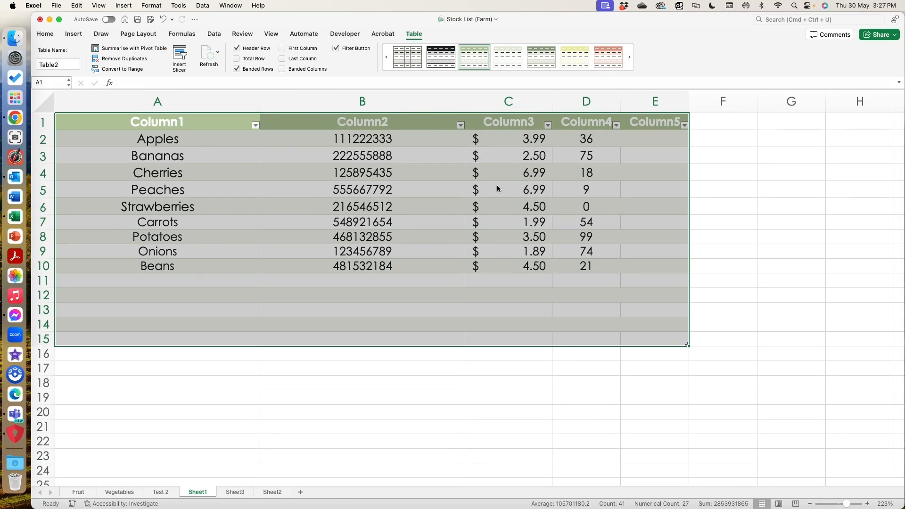
pyautogui.click(509, 397)
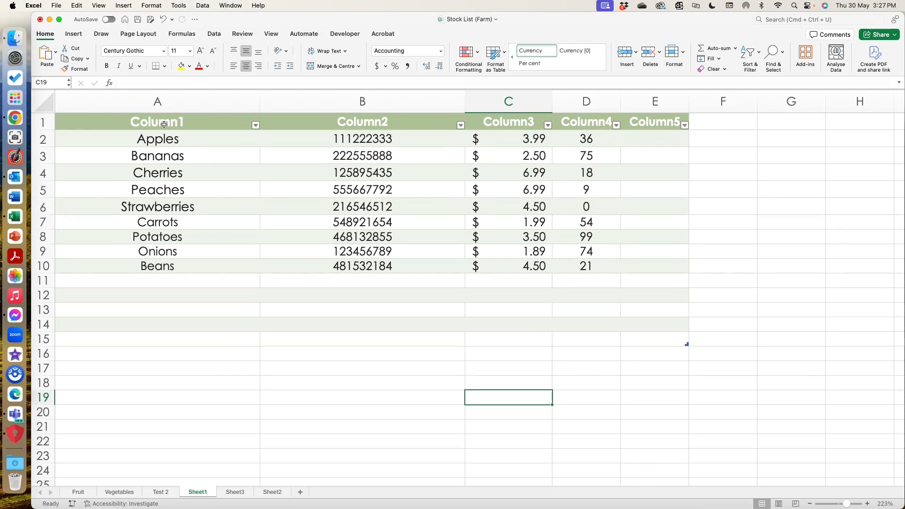
pyautogui.click(157, 206)
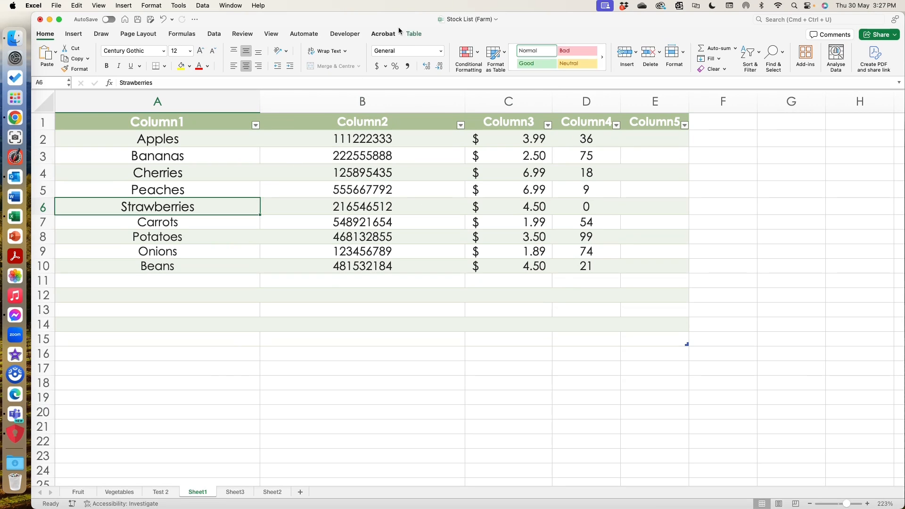
pyautogui.click(414, 34)
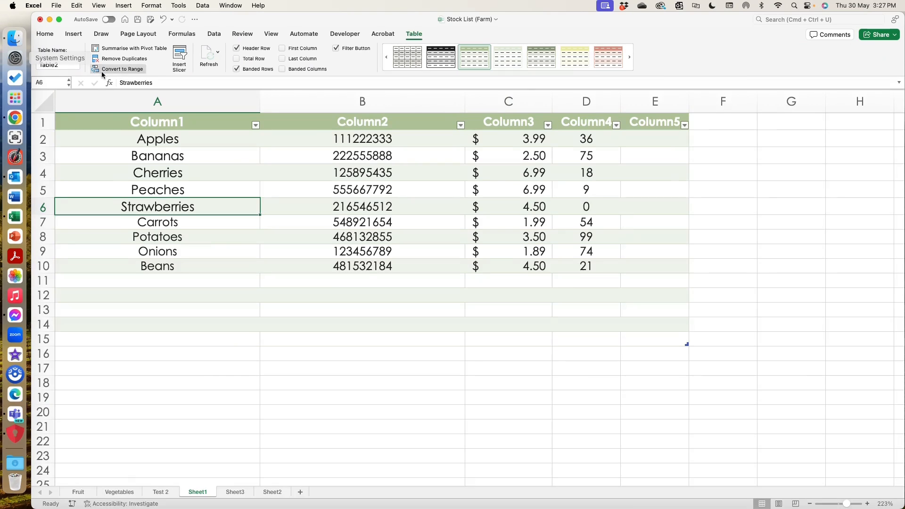
pyautogui.moveTo(408, 207)
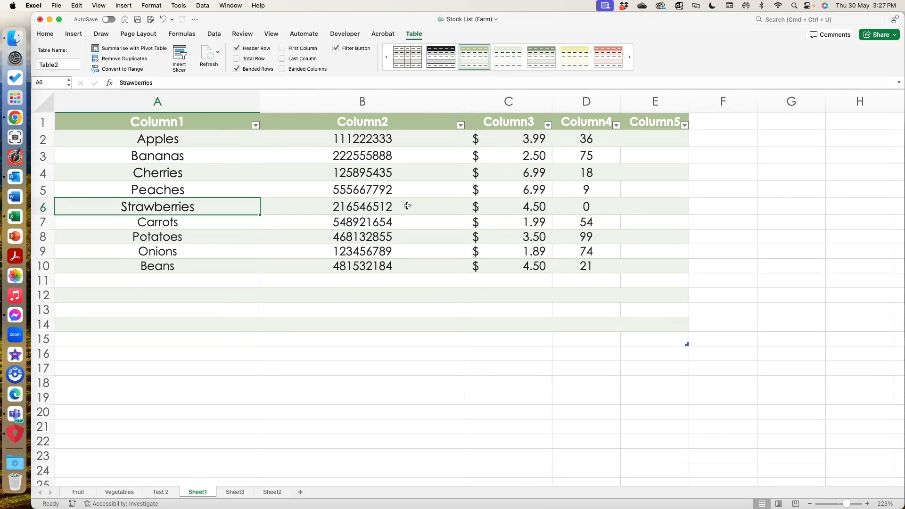
# Apply the orange medium banded style from the Table Styles gallery in place of green
pyautogui.click(629, 57)
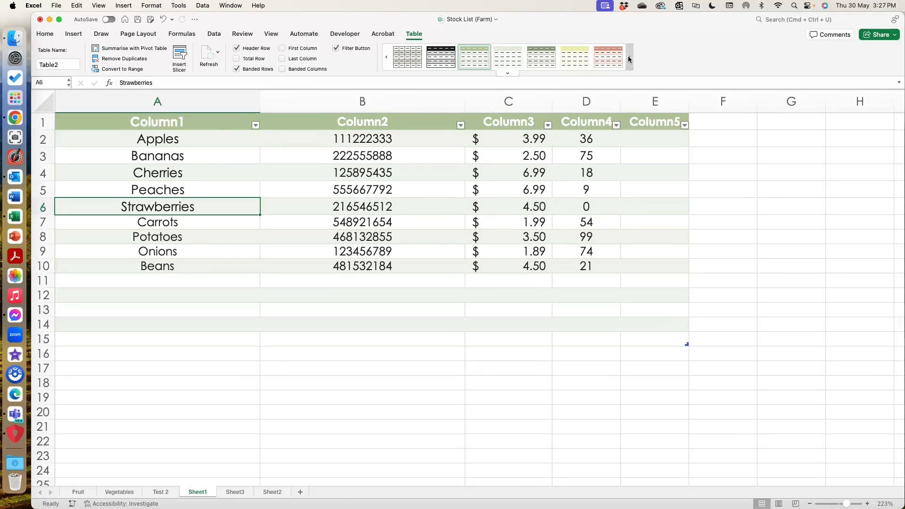
pyautogui.click(387, 60)
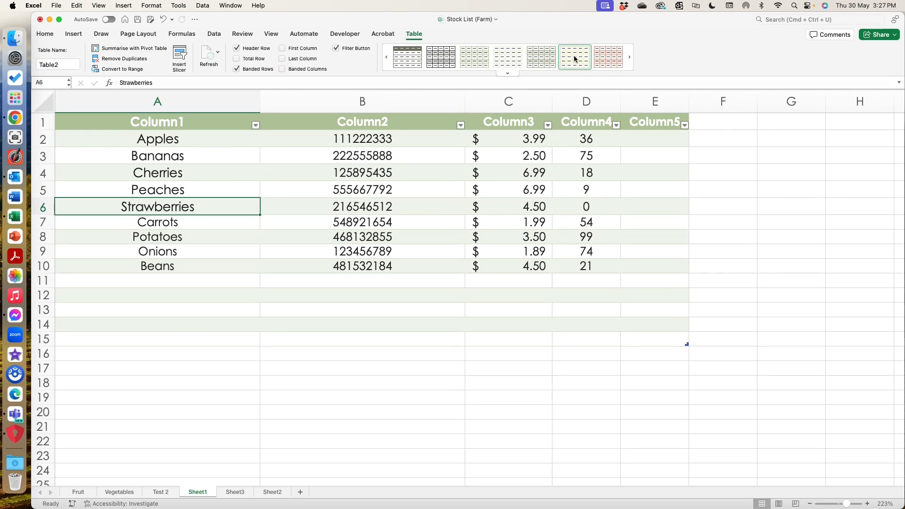
pyautogui.click(507, 56)
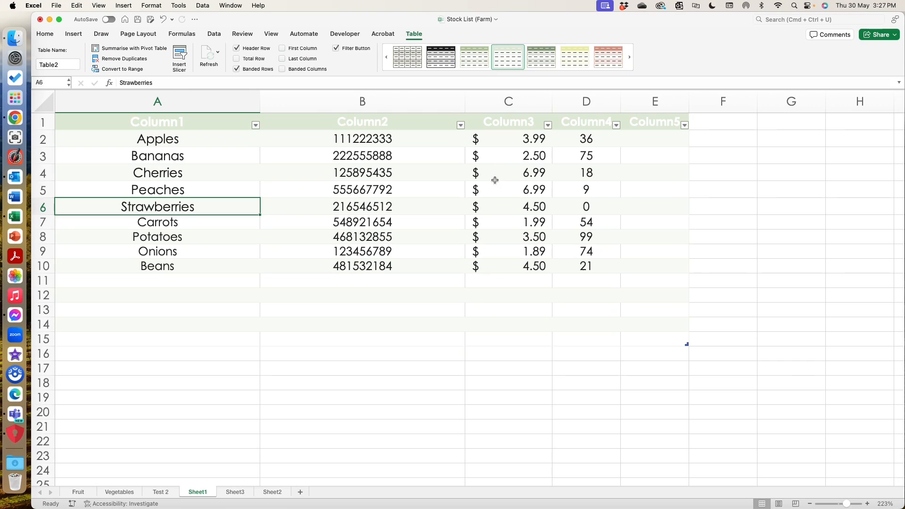
pyautogui.click(608, 57)
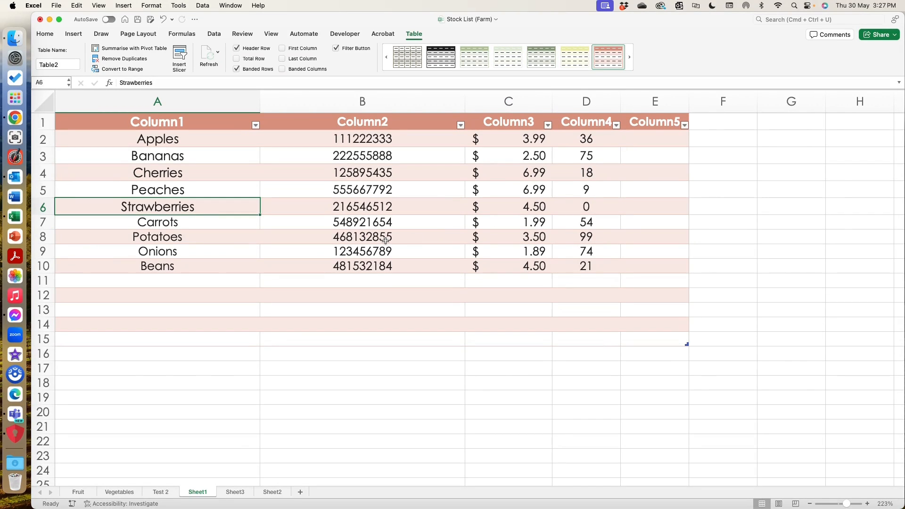
pyautogui.click(157, 121)
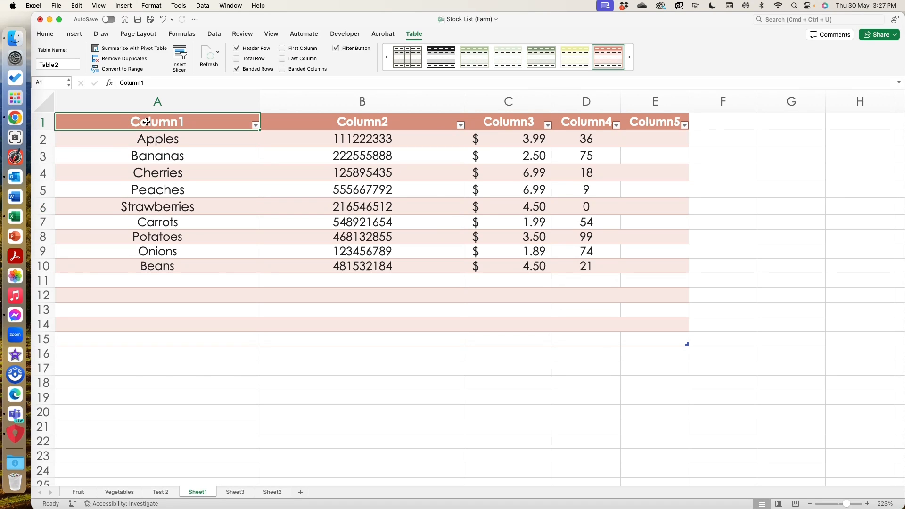
# Name the headers Produce, Item Code, $ / KG, KG in stock and Stock Value
pyautogui.write('Produce')
pyautogui.click(362, 122)
pyautogui.write('Item Code')
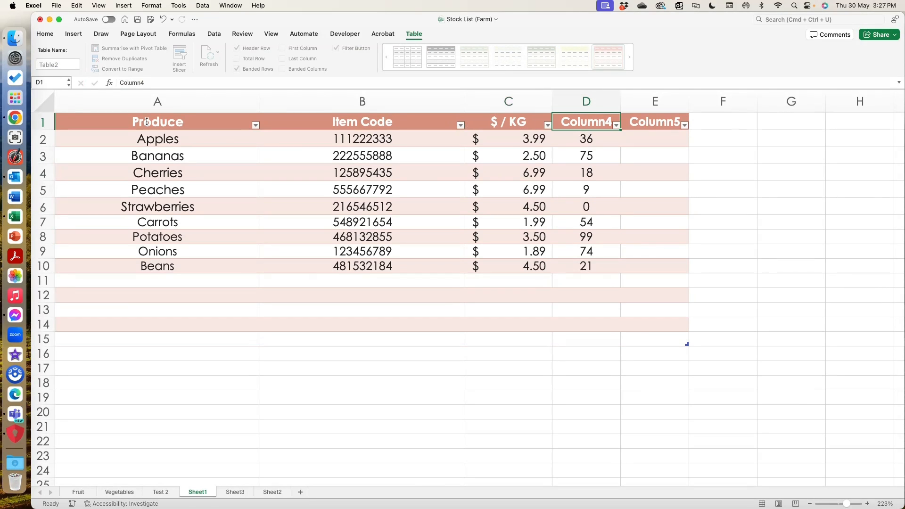
pyautogui.write('K')
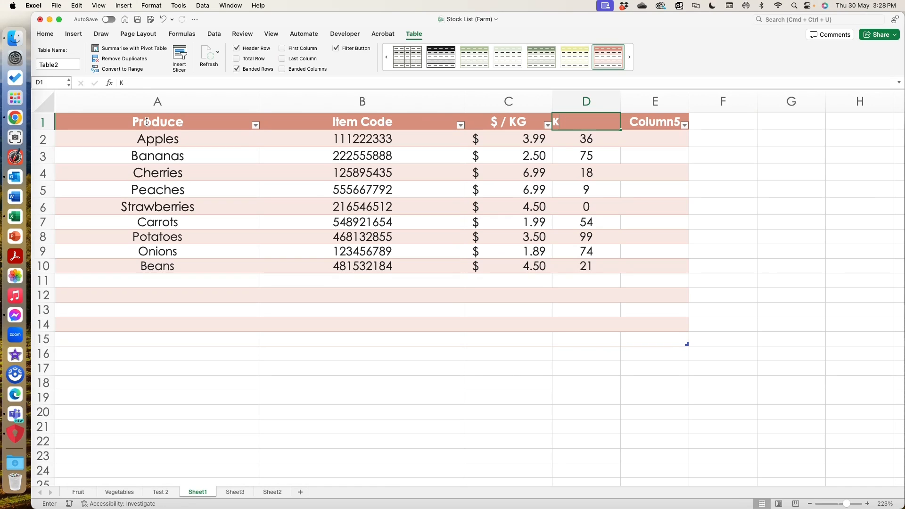
pyautogui.write('KG in stock')
pyautogui.click(654, 122)
pyautogui.write('Va')
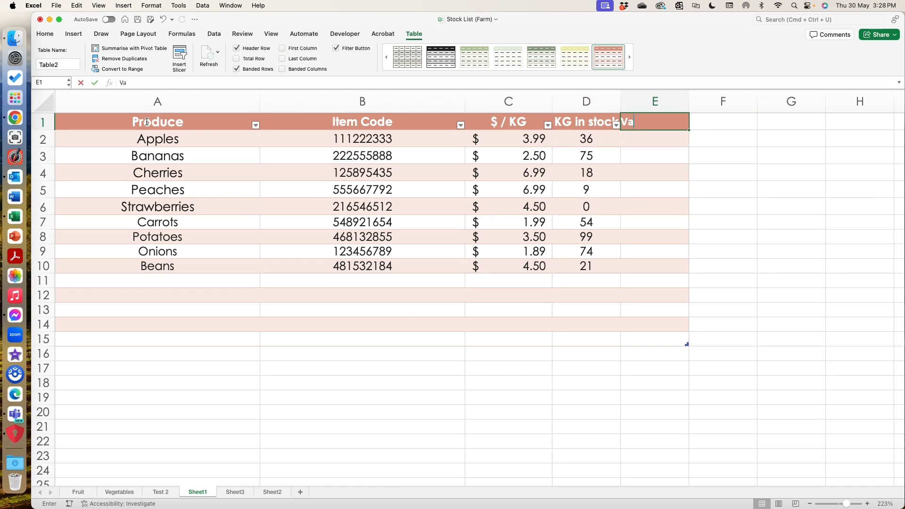
pyautogui.press('Return')
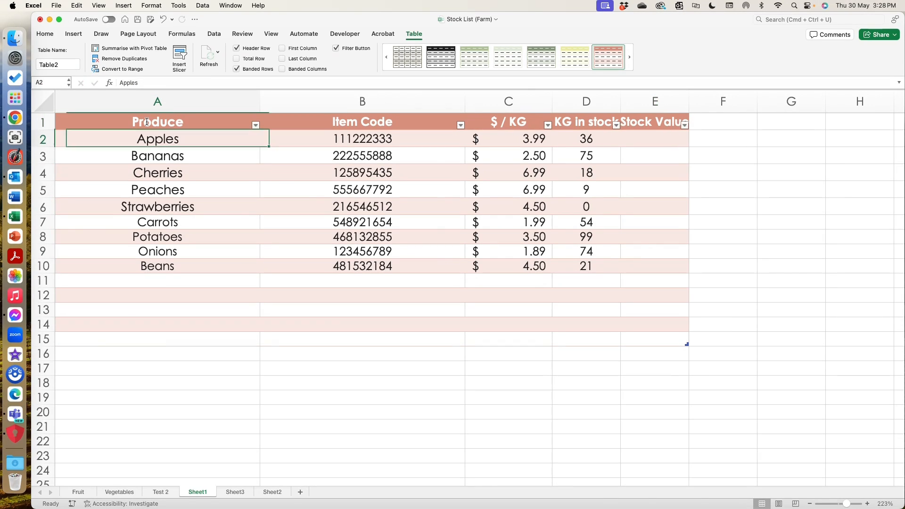
pyautogui.click(157, 101)
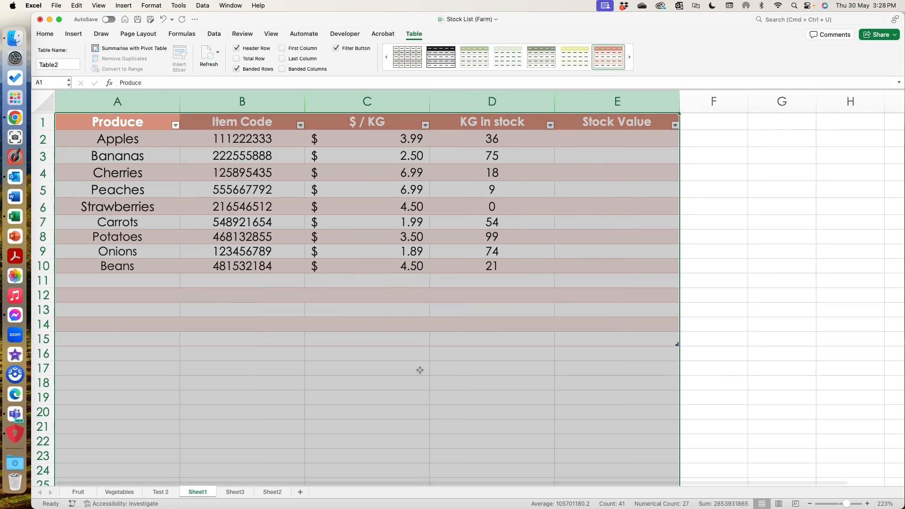
# Give columns A–E a uniform wider width and return to a cell inside the table
pyautogui.click(366, 367)
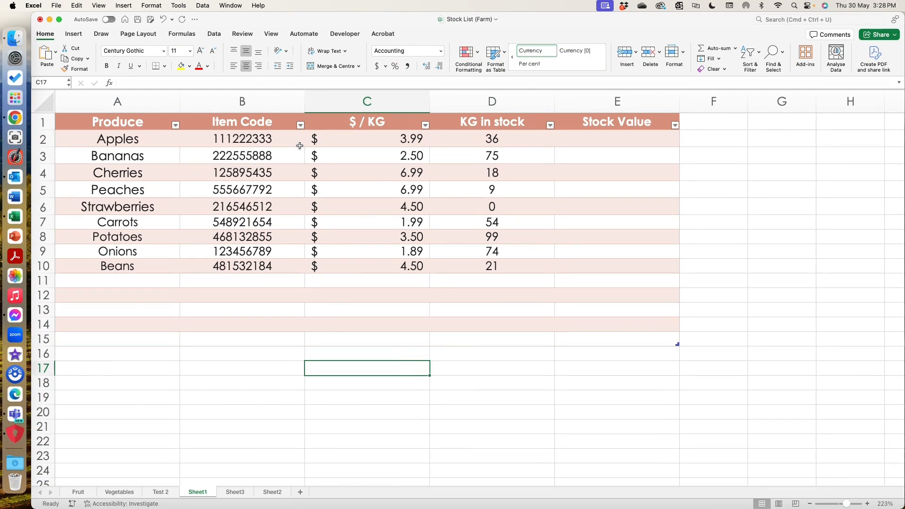
pyautogui.moveTo(314, 247)
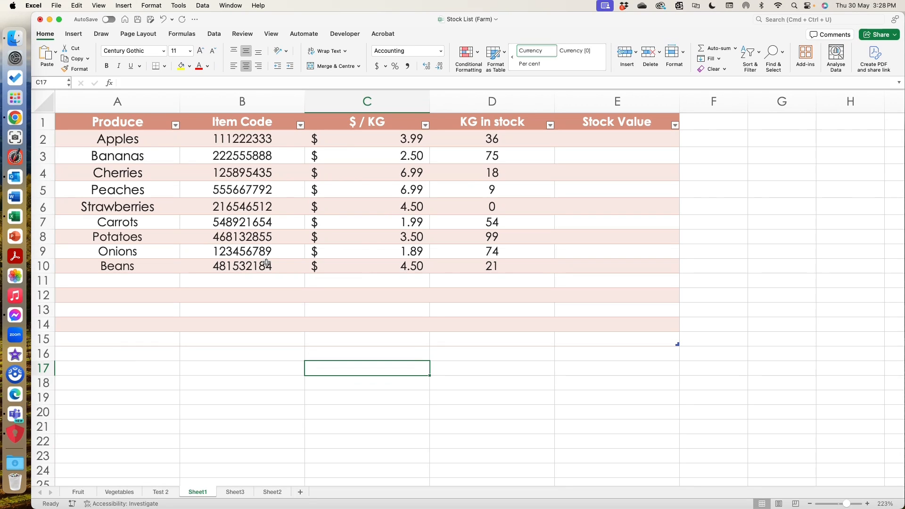
pyautogui.click(243, 236)
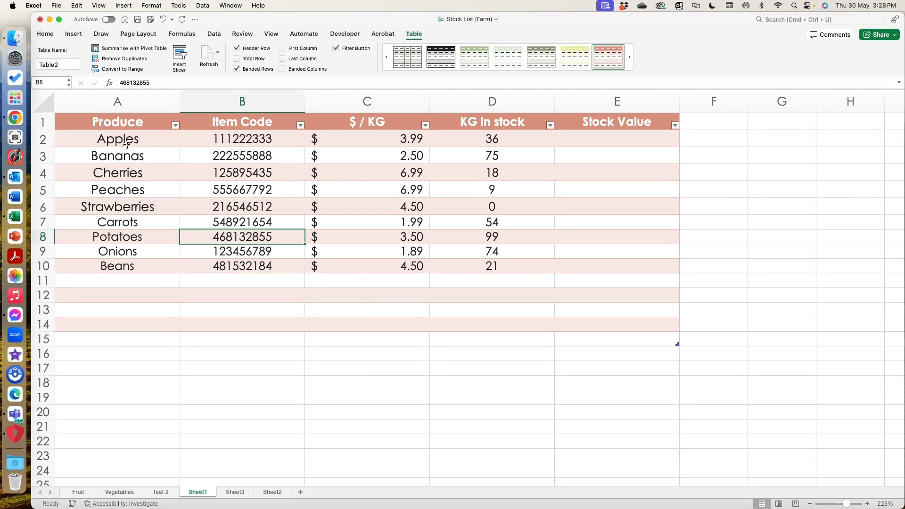
pyautogui.moveTo(600, 141)
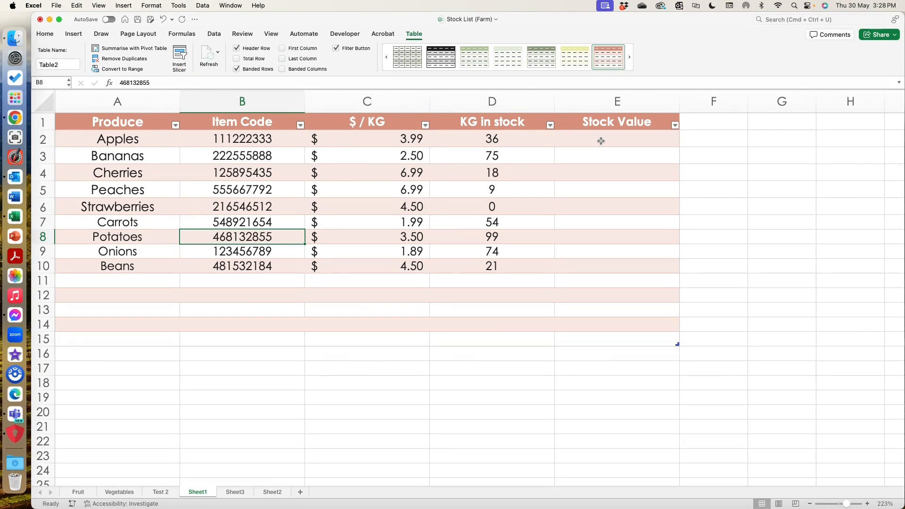
pyautogui.moveTo(194, 124)
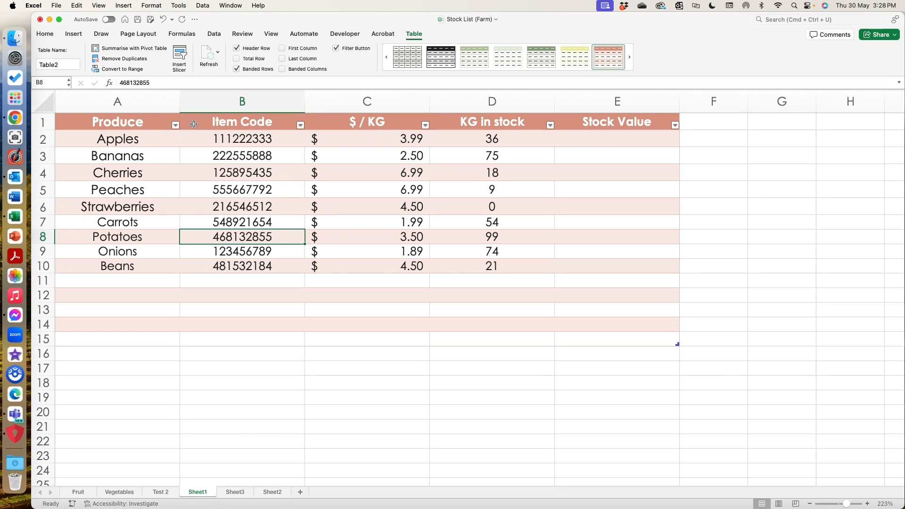
# Sort the rows descending by $ / KG so Cherries and Peaches come first
pyautogui.click(425, 125)
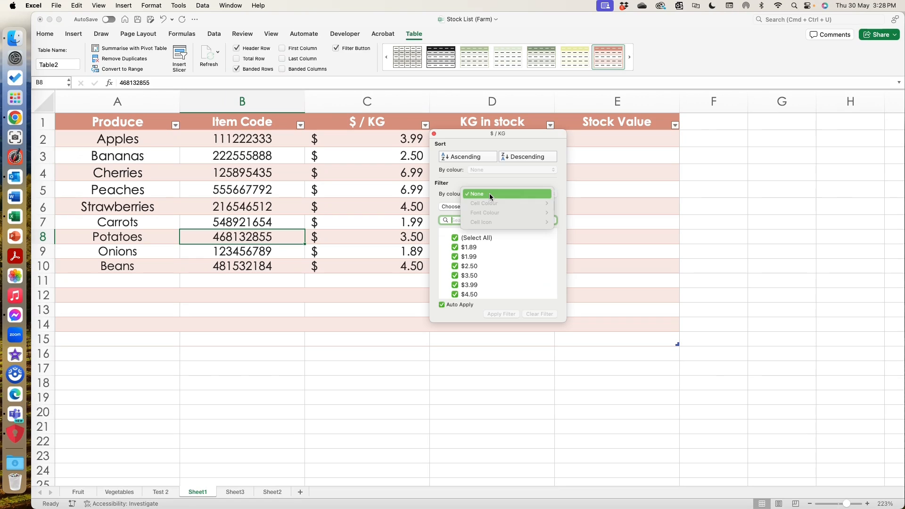
pyautogui.click(464, 156)
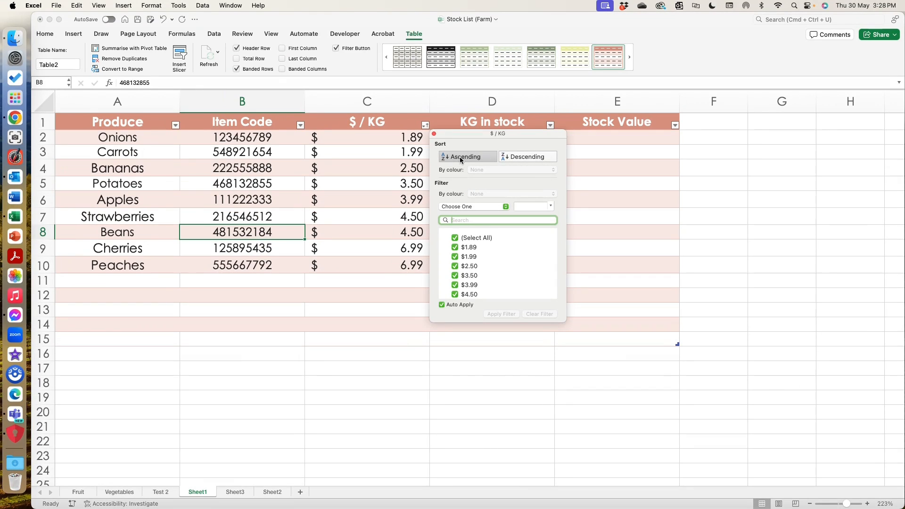
pyautogui.click(526, 156)
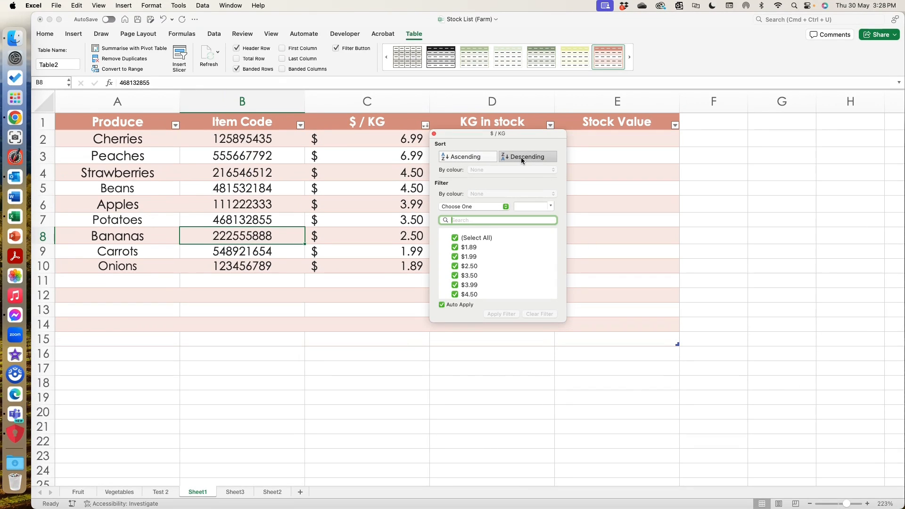
pyautogui.click(370, 227)
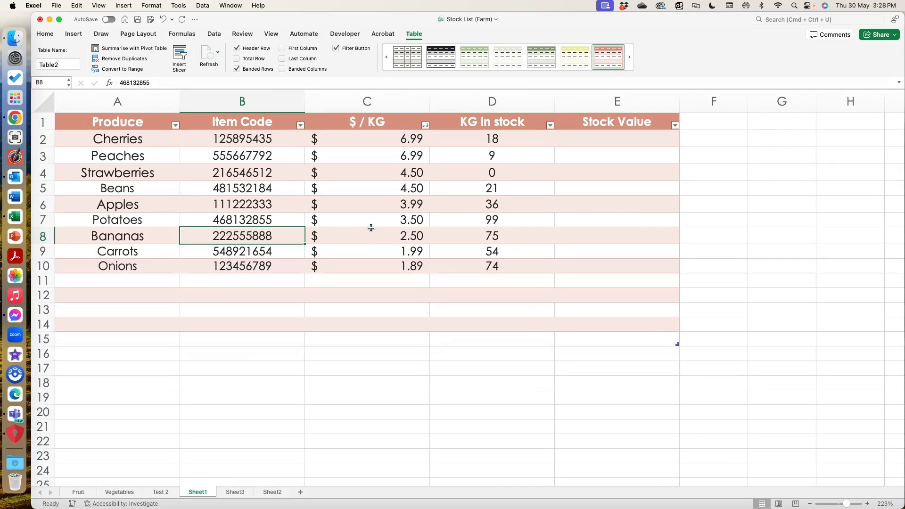
pyautogui.moveTo(649, 150)
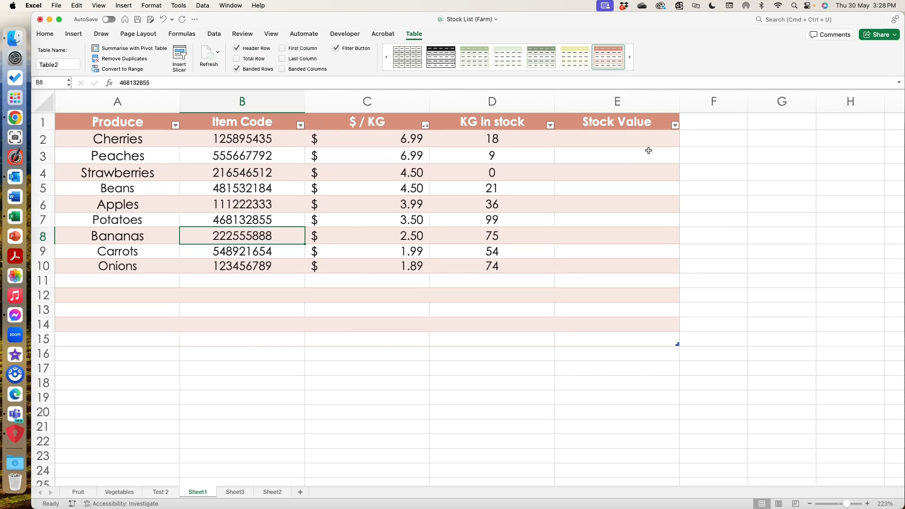
# Enter =[@[$ / KG]]*[@[KG in stock]] in E2 so Stock Value fills down the column
pyautogui.click(617, 139)
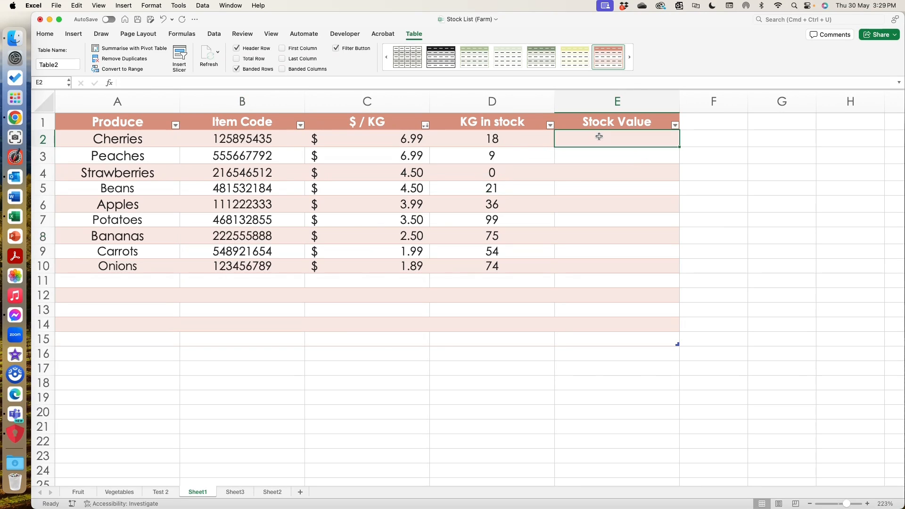
pyautogui.write('=')
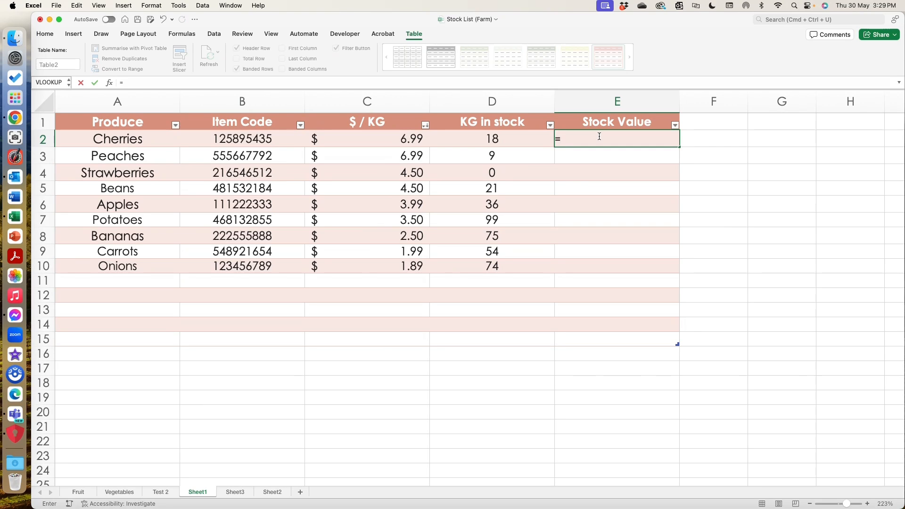
pyautogui.click(366, 138)
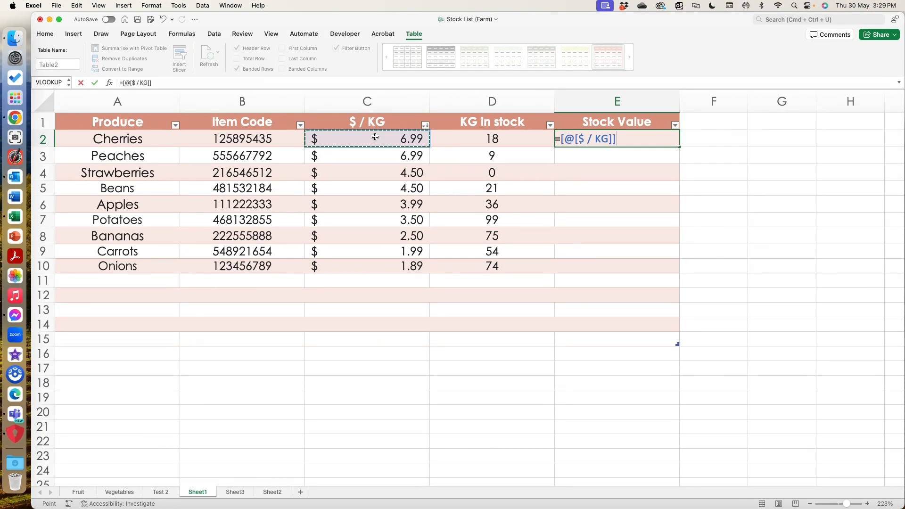
pyautogui.write('*')
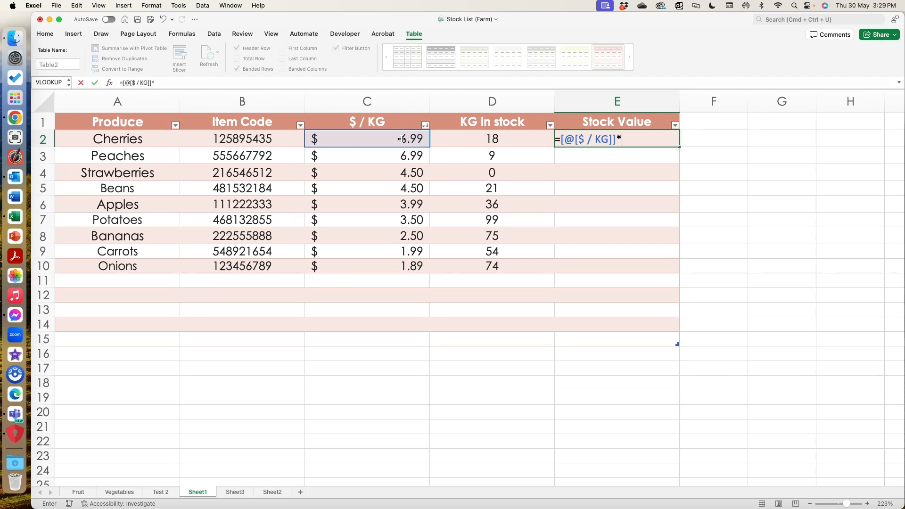
pyautogui.click(492, 139)
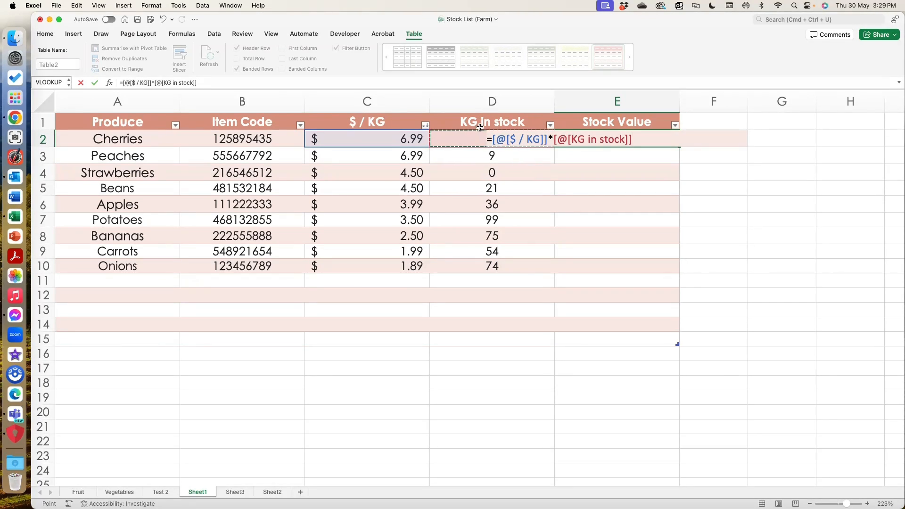
pyautogui.press('Return')
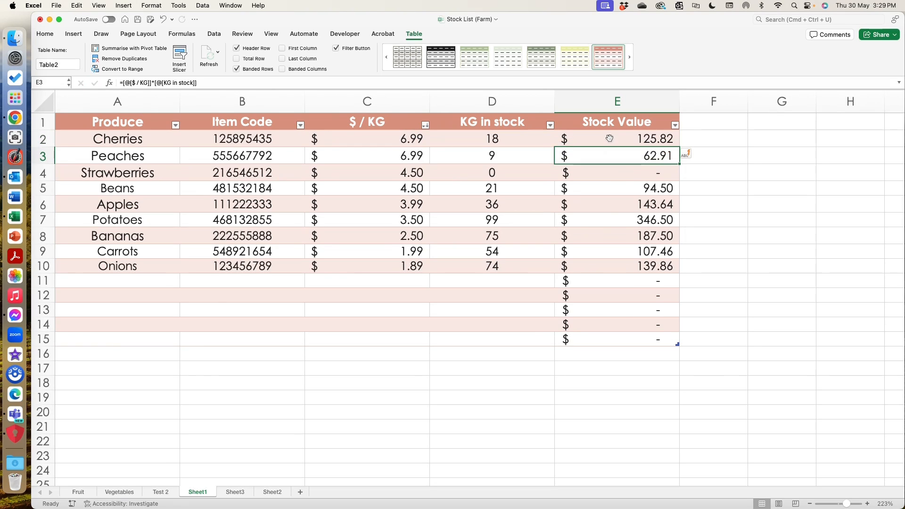
pyautogui.click(617, 138)
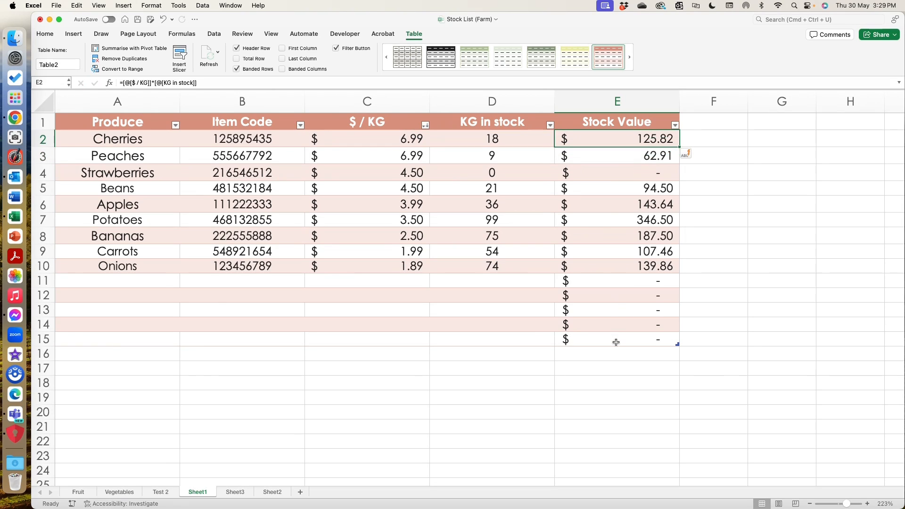
pyautogui.moveTo(109, 289)
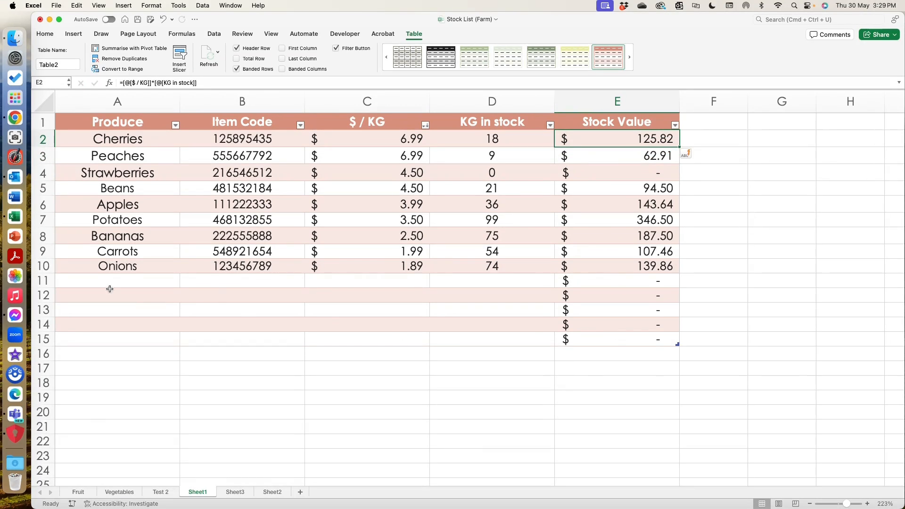
# Enter Tomatoes in row 11 at 3.45 per KG with 15 KG, auto-valued at 51.75
pyautogui.click(117, 281)
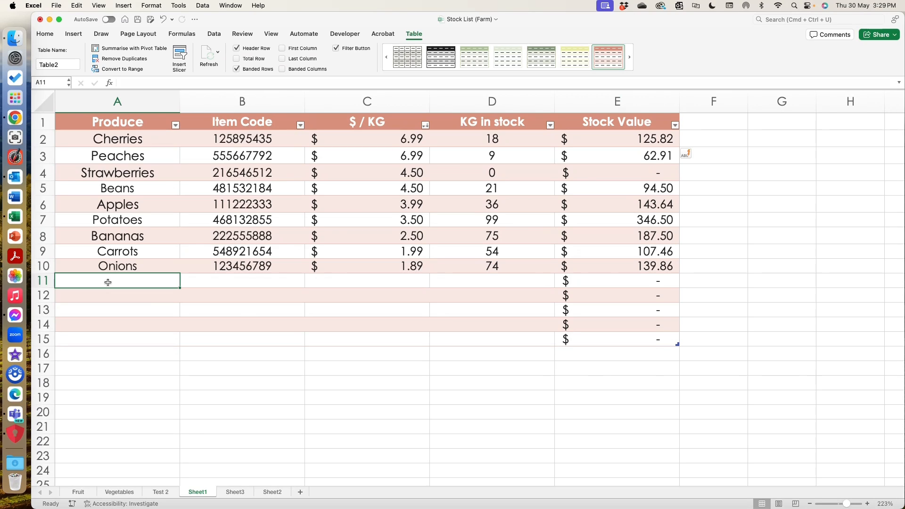
pyautogui.write('Tomatoes')
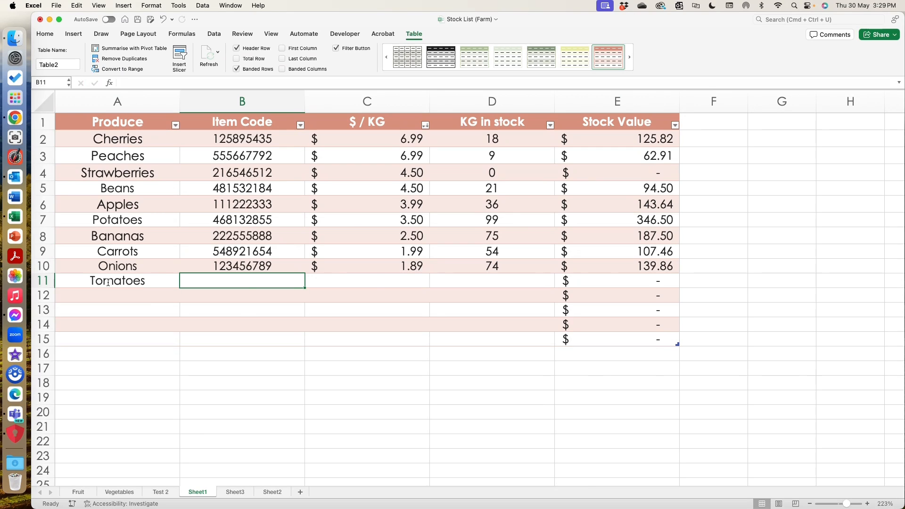
pyautogui.click(366, 281)
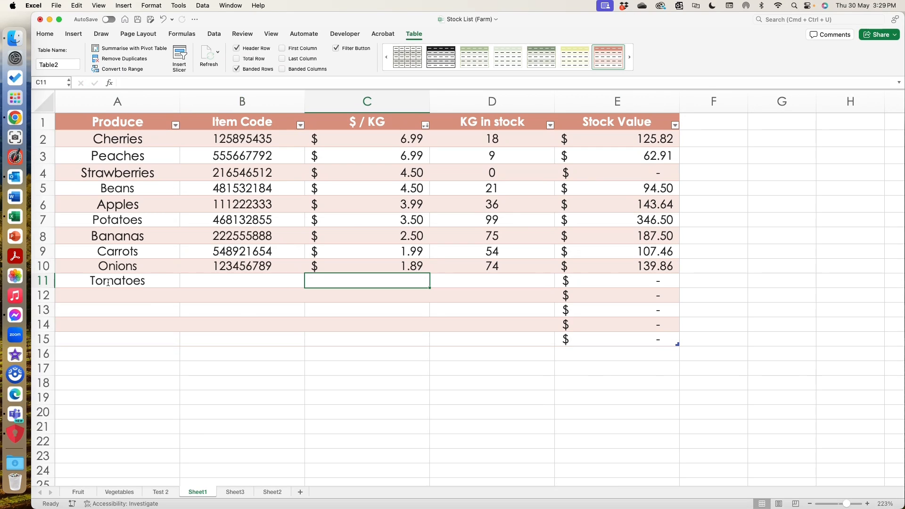
pyautogui.write('3.45')
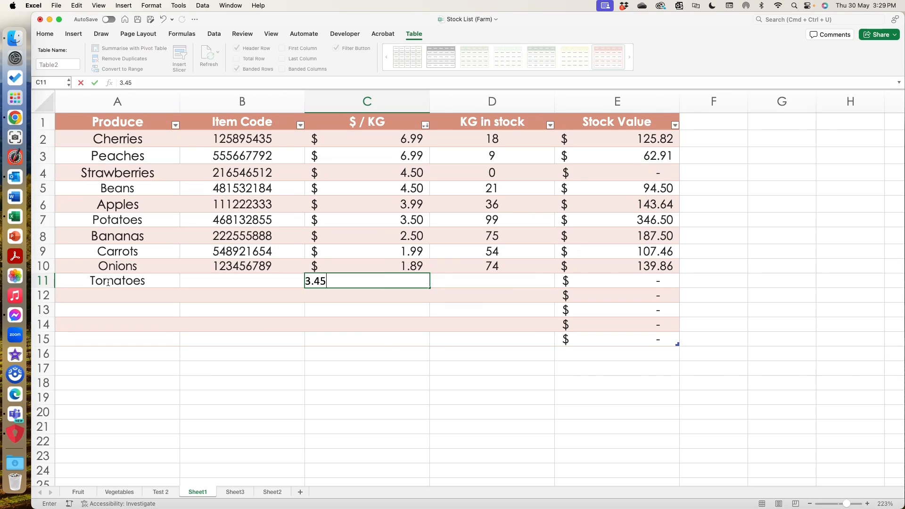
pyautogui.press('Tab')
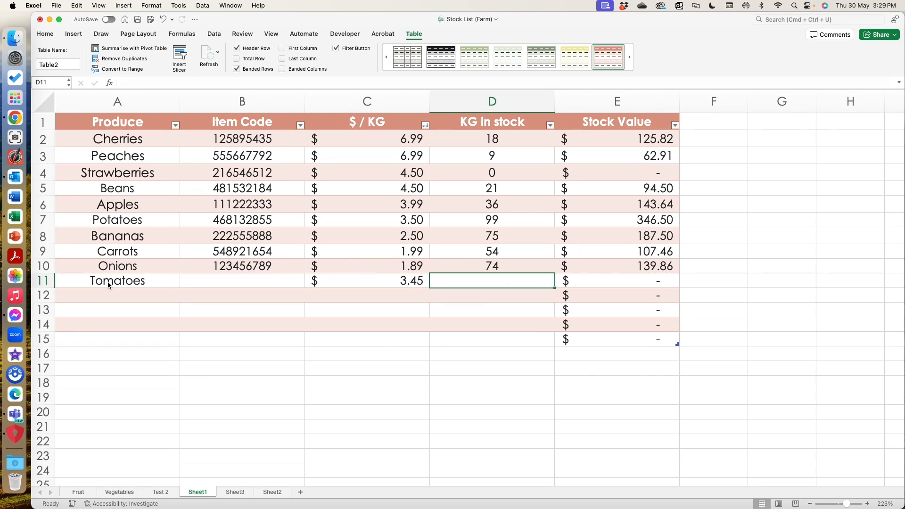
pyautogui.write('15')
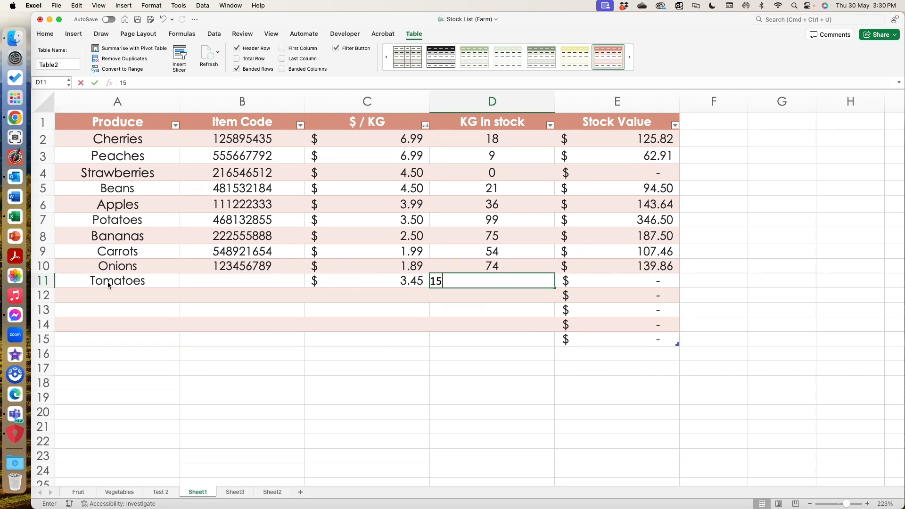
pyautogui.press('Return')
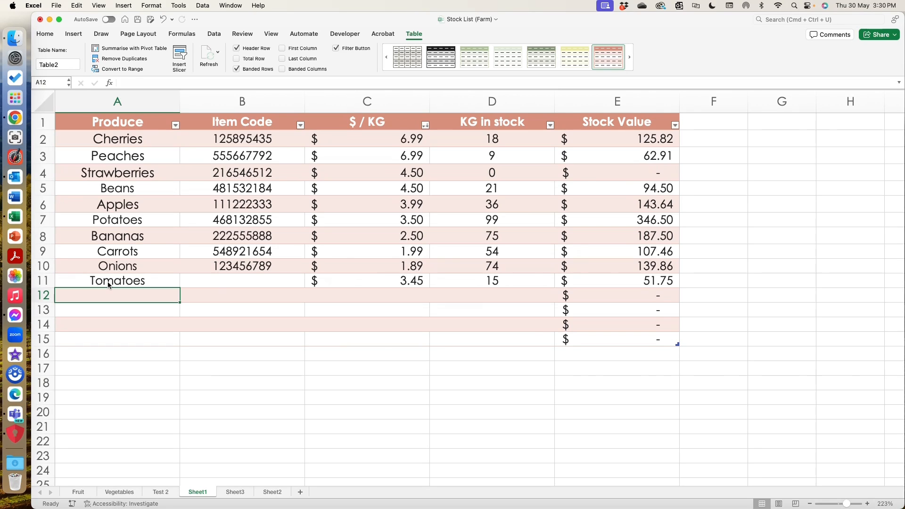
# Enter Cherries in row 12 at 4.25 per KG with 35 KG, auto-valued at 148.75
pyautogui.write('Cherries')
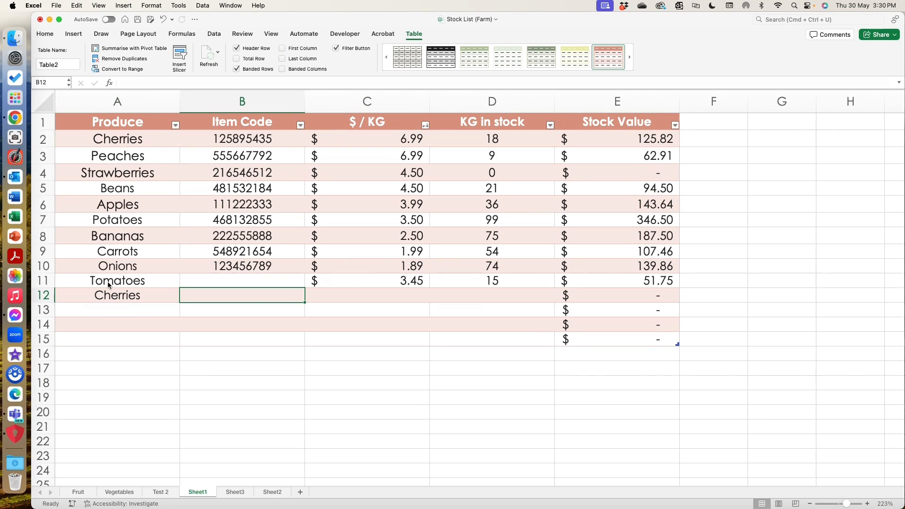
pyautogui.click(367, 295)
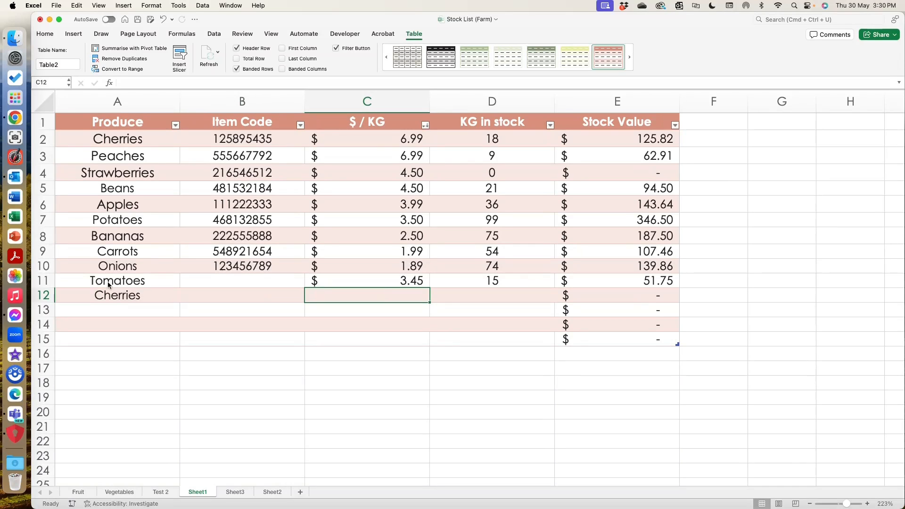
pyautogui.write('4')
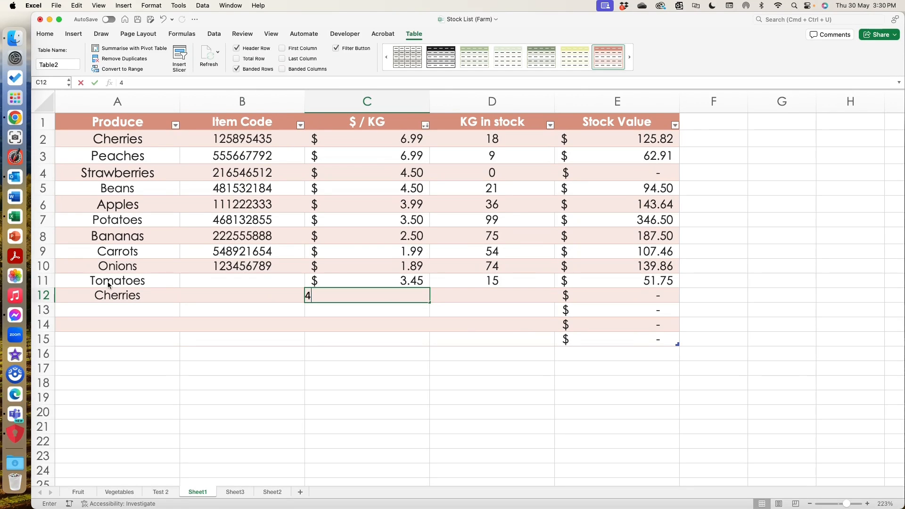
pyautogui.write('.25')
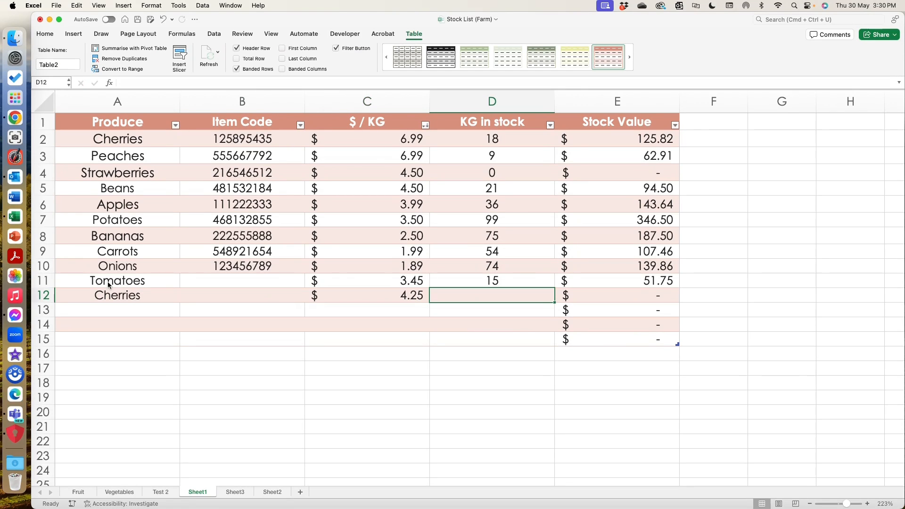
pyautogui.write('35')
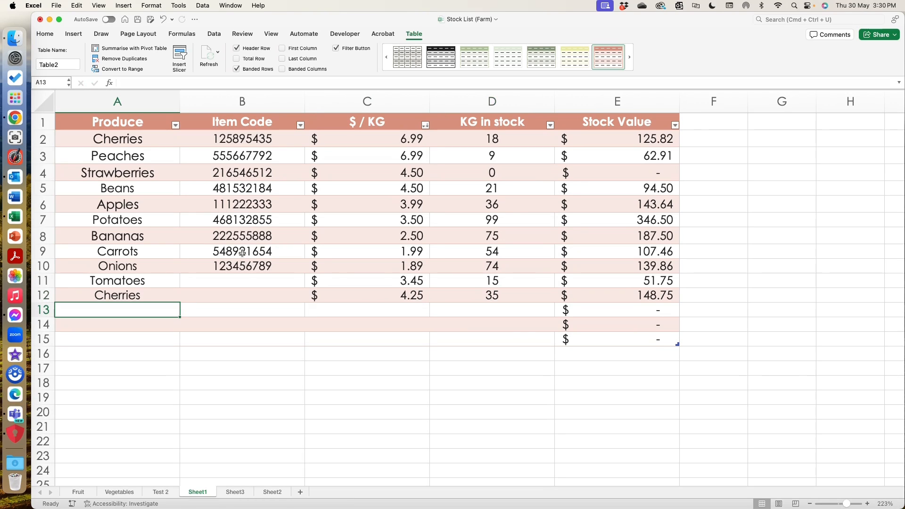
pyautogui.moveTo(182, 125)
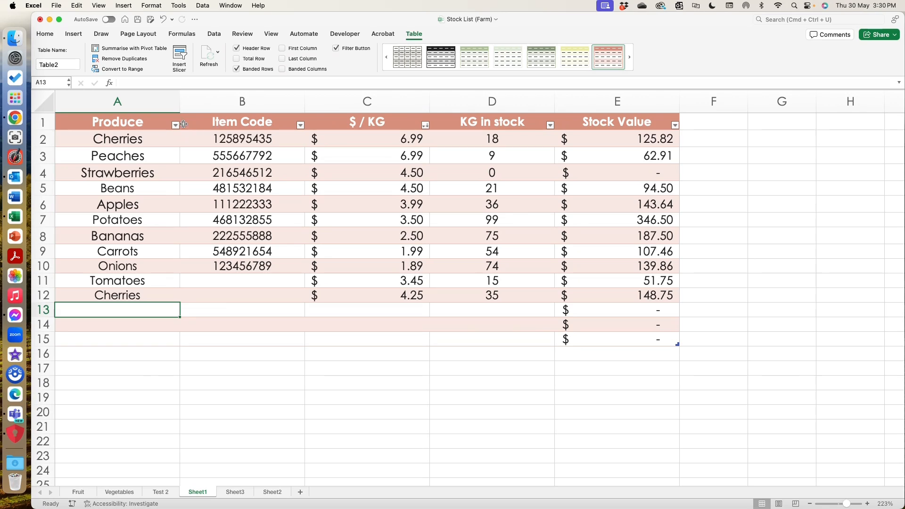
# Filter the Produce column to Cherries only, showing 2 of 14 records
pyautogui.click(175, 125)
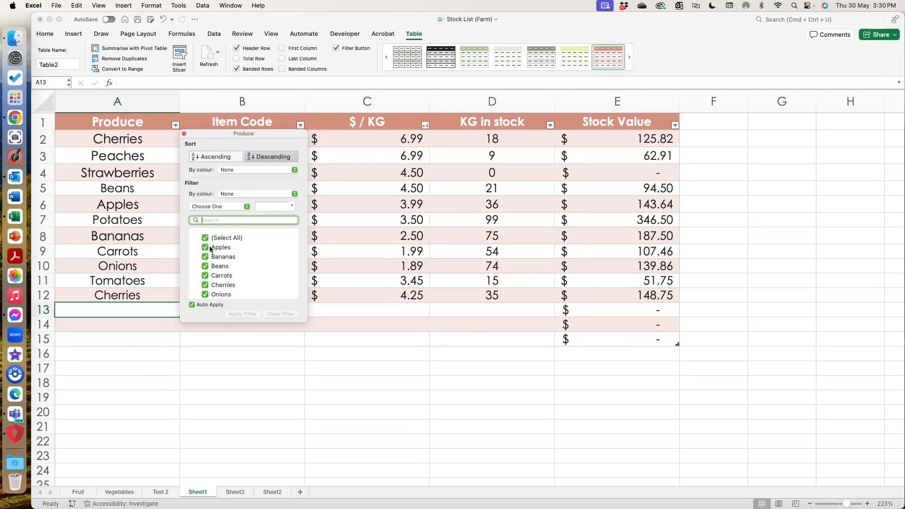
pyautogui.click(222, 285)
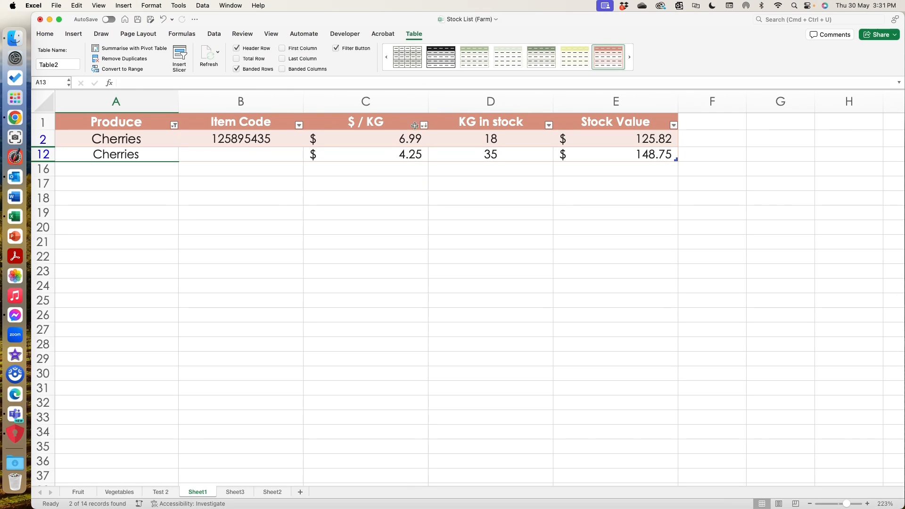
pyautogui.click(240, 256)
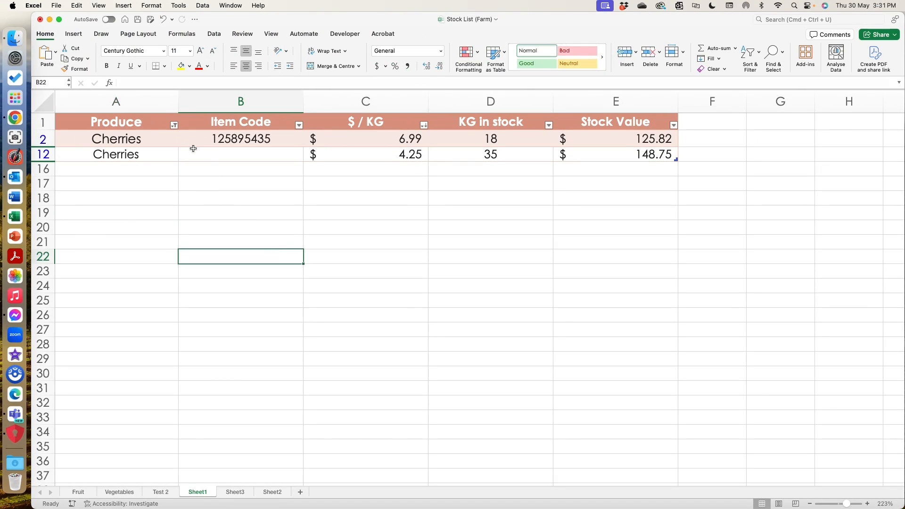
pyautogui.click(173, 124)
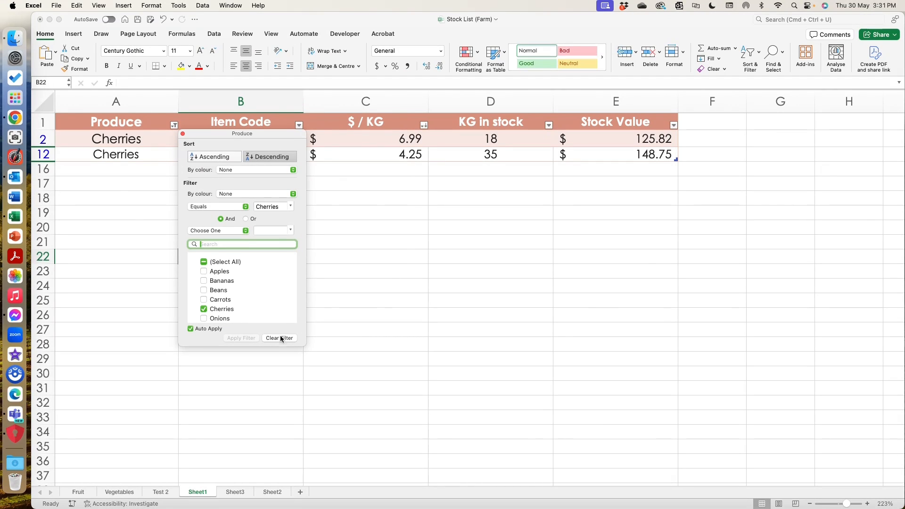
# Clear the Produce filter and sort the table by $ / KG descending
pyautogui.click(279, 337)
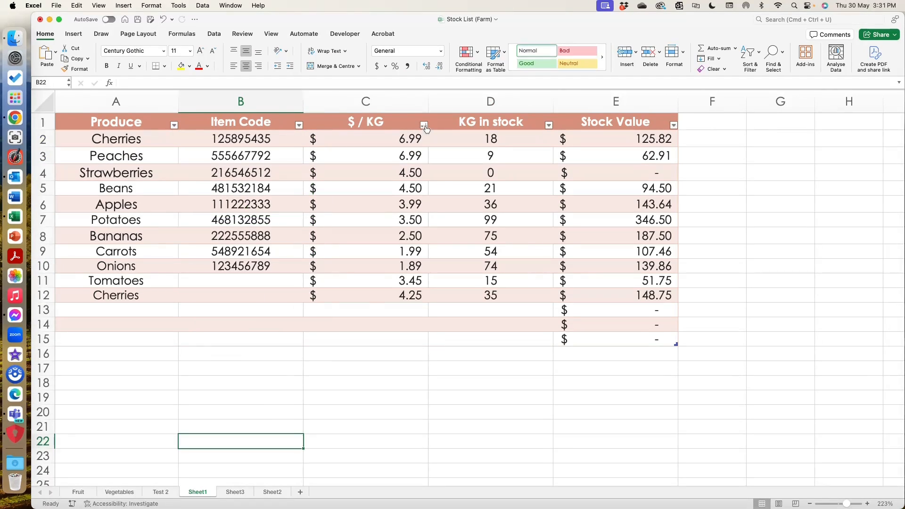
pyautogui.click(424, 125)
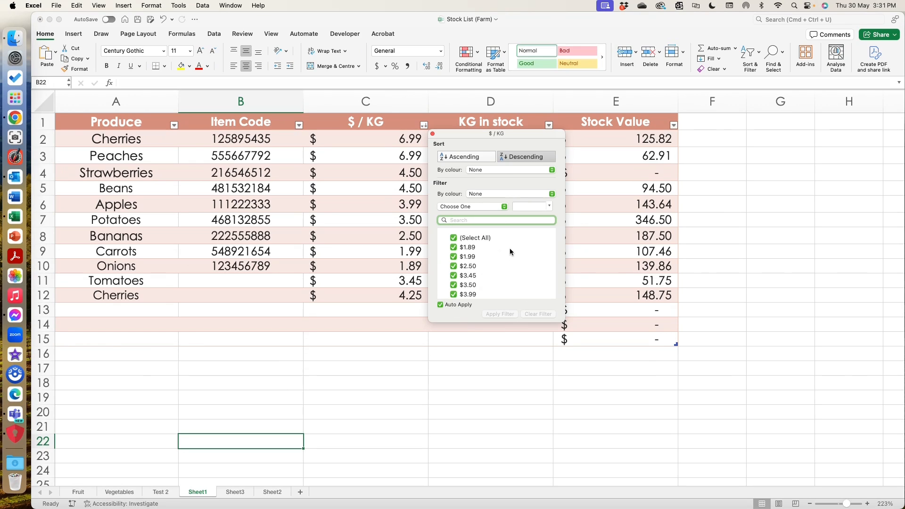
pyautogui.moveTo(462, 164)
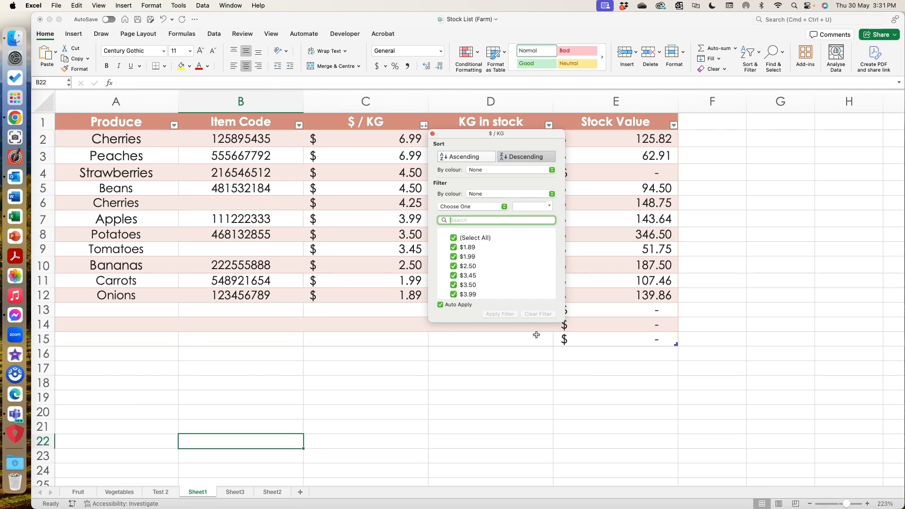
pyautogui.click(385, 352)
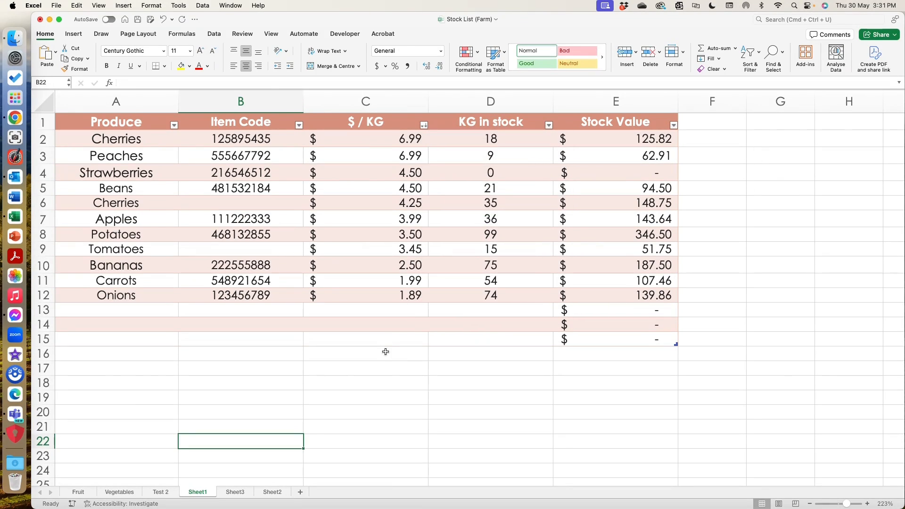
pyautogui.click(366, 352)
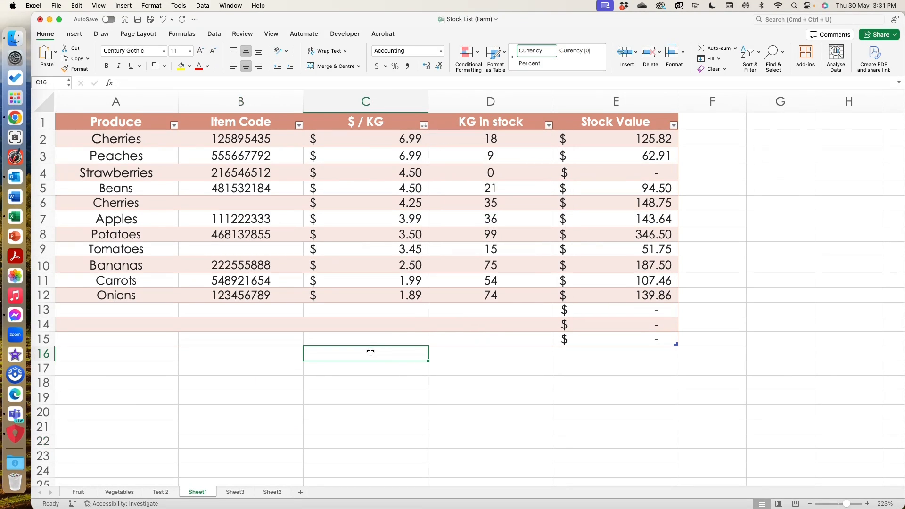